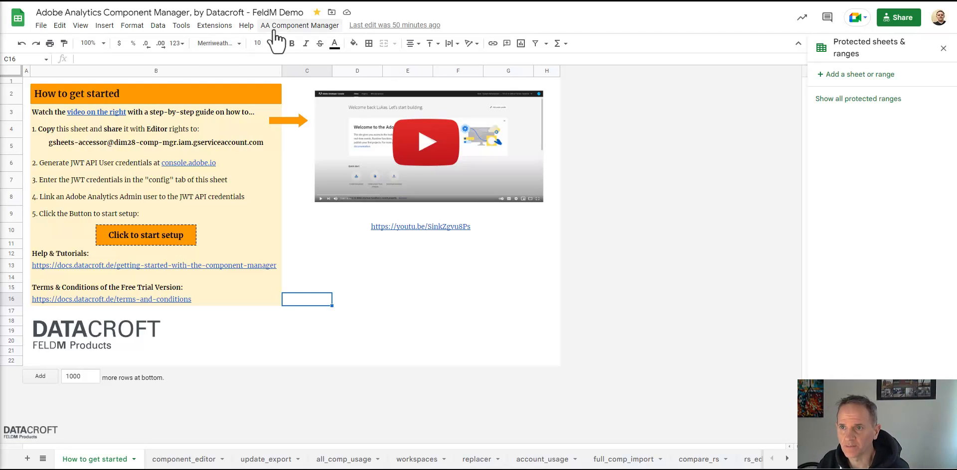
# Step: Show the AA Component Manager add-on's Reports commands
pyautogui.click(299, 25)
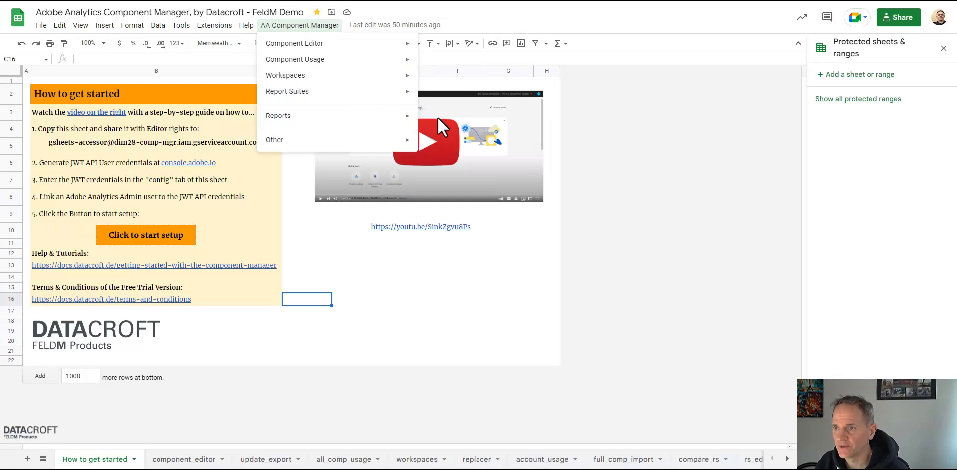
pyautogui.moveTo(278, 116)
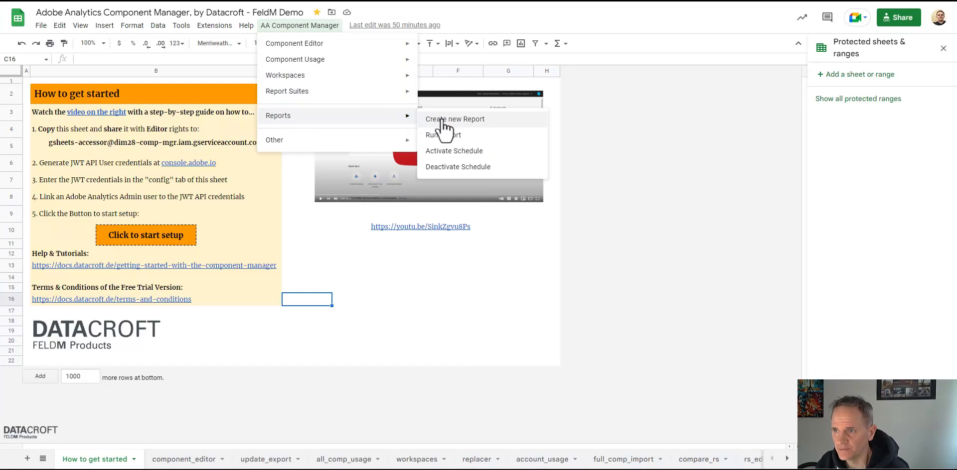
# Step: Create a new report tab and name it datacroft_report_1
pyautogui.click(456, 118)
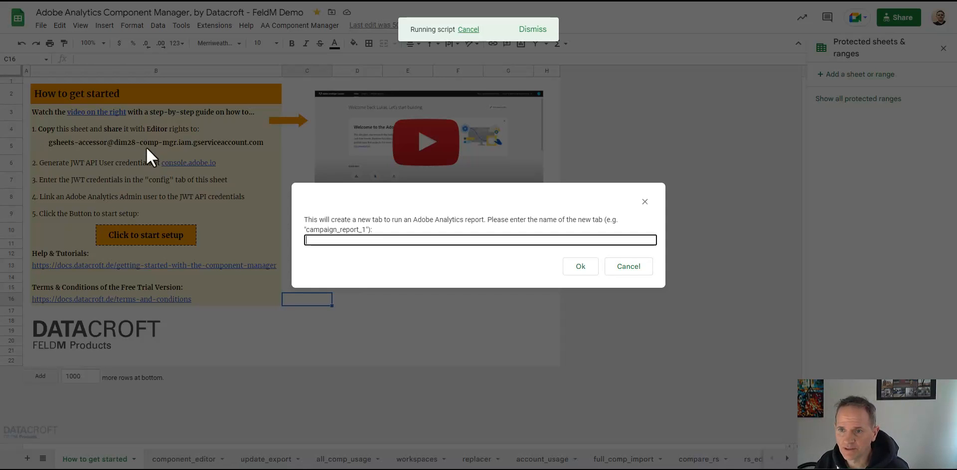
pyautogui.moveTo(300, 208)
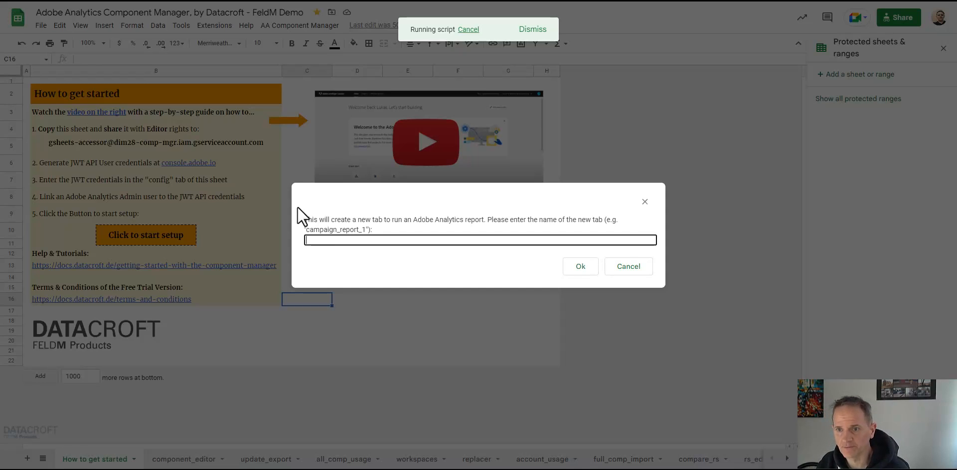
pyautogui.moveTo(479, 150)
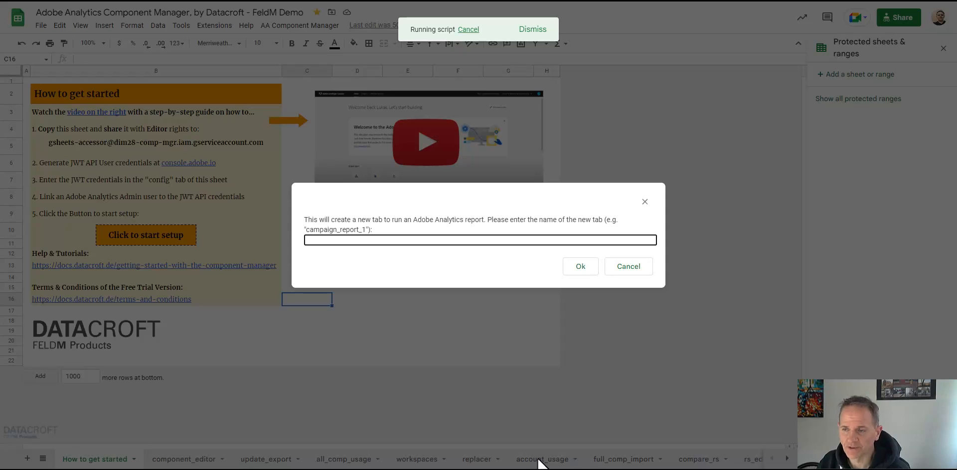
pyautogui.moveTo(261, 102)
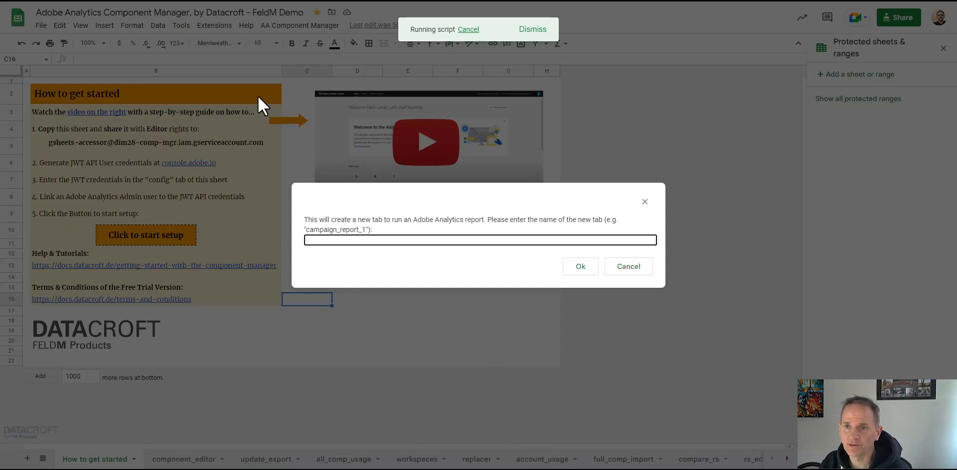
pyautogui.moveTo(213, 215)
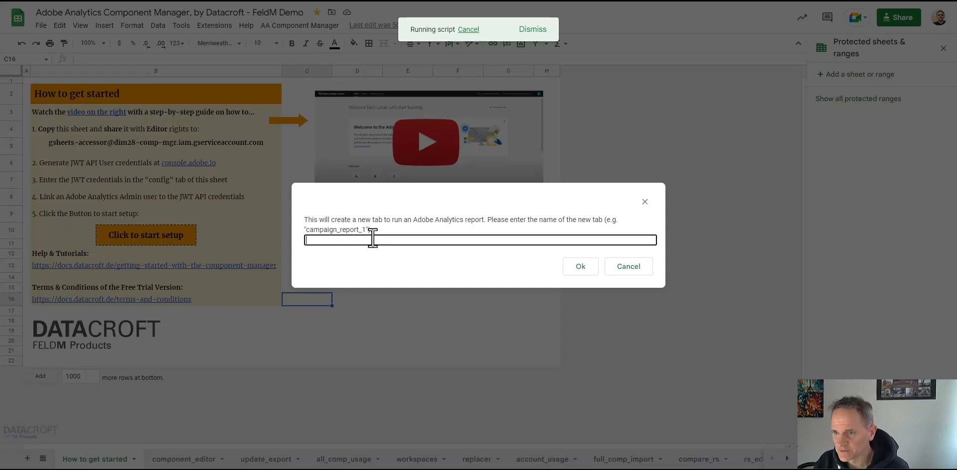
pyautogui.write('dataco')
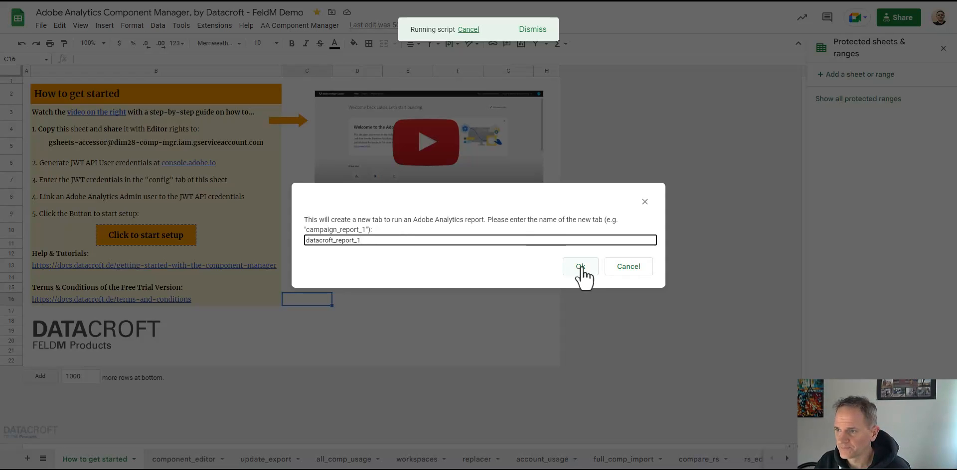
pyautogui.click(580, 266)
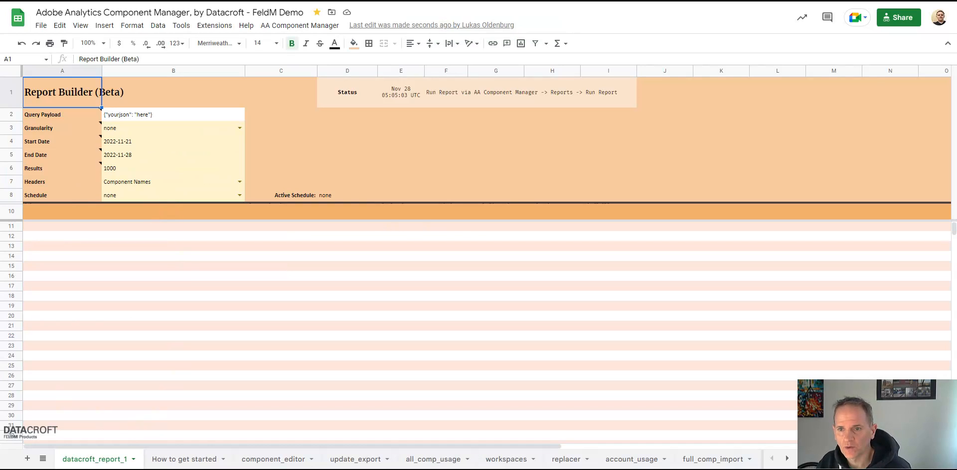
pyautogui.moveTo(618, 401)
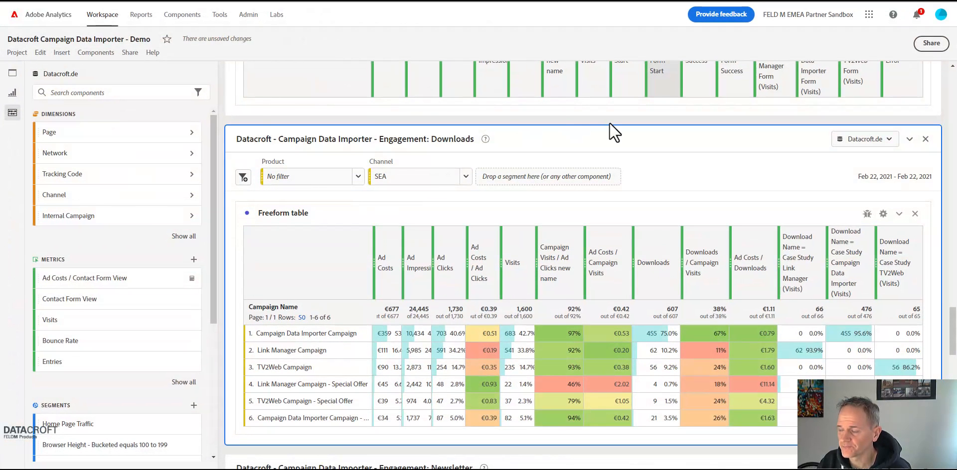
# Step: Enable the Workspace debugger and view the Campaign Conversion freeform table's latest request details
pyautogui.click(152, 52)
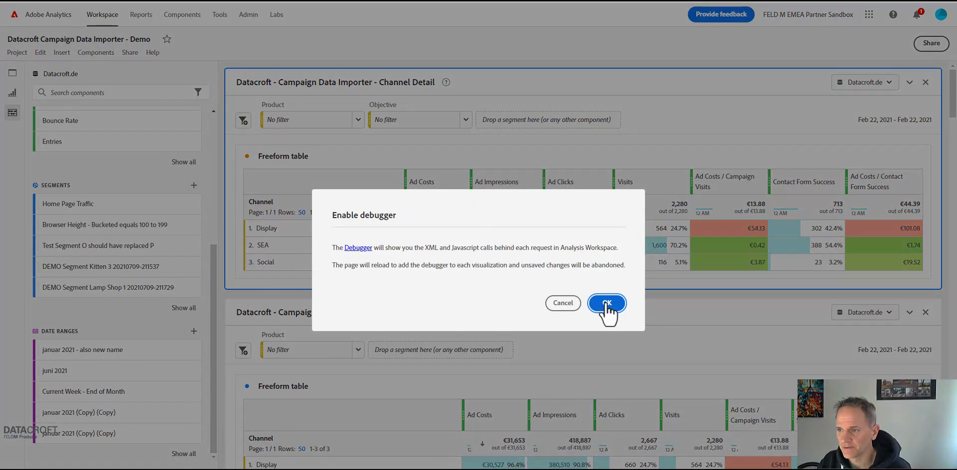
pyautogui.click(607, 303)
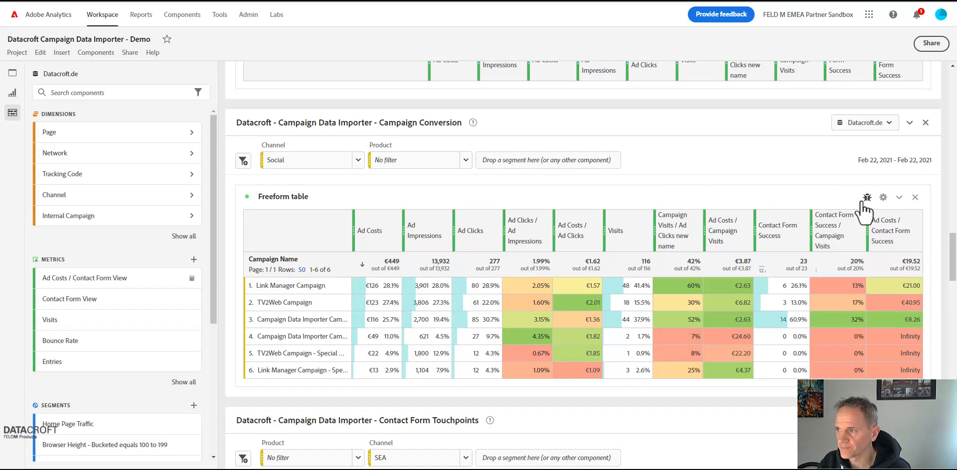
pyautogui.moveTo(867, 197)
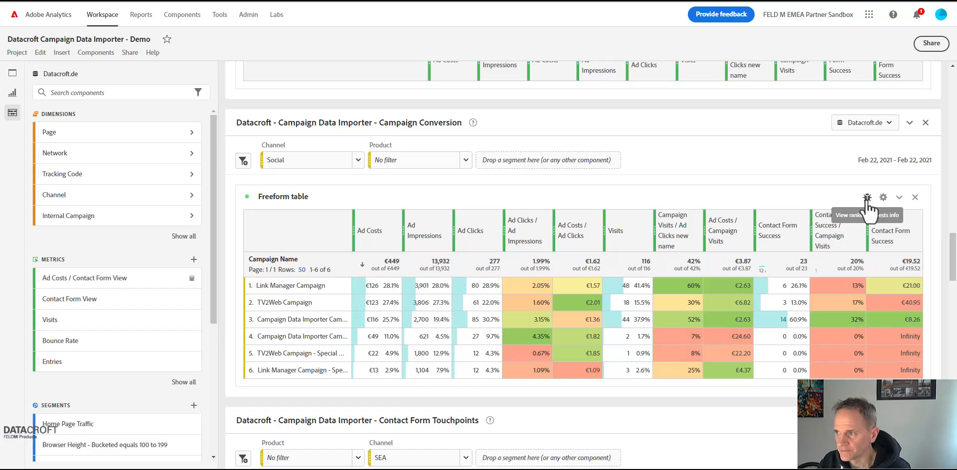
pyautogui.click(867, 197)
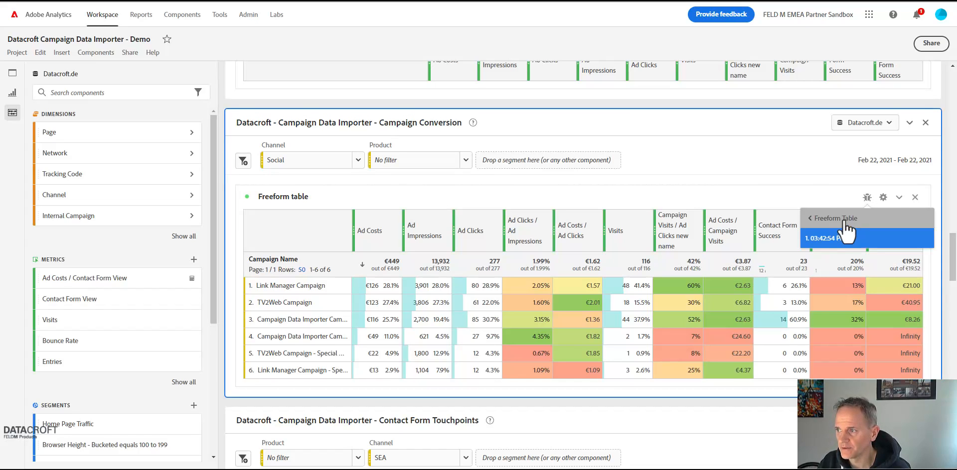
pyautogui.click(838, 239)
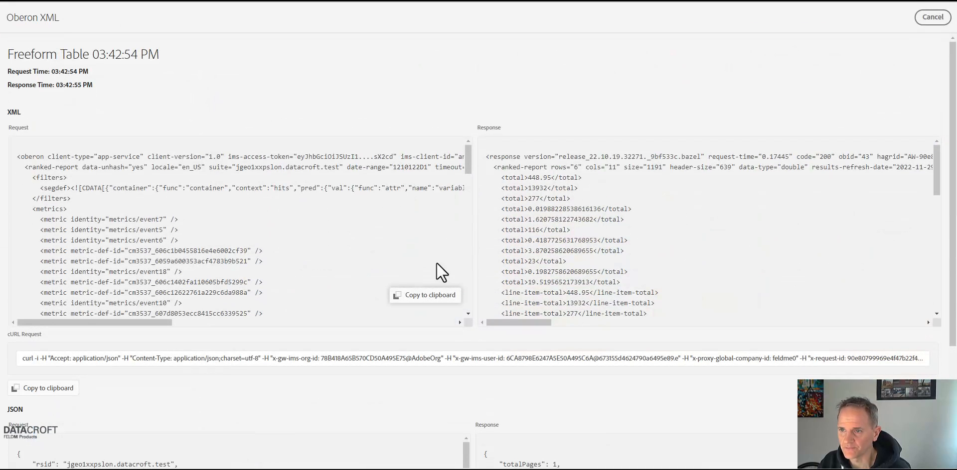
# Step: Reach the JSON Request section, copy it and close the request details view
pyautogui.scroll(-3)
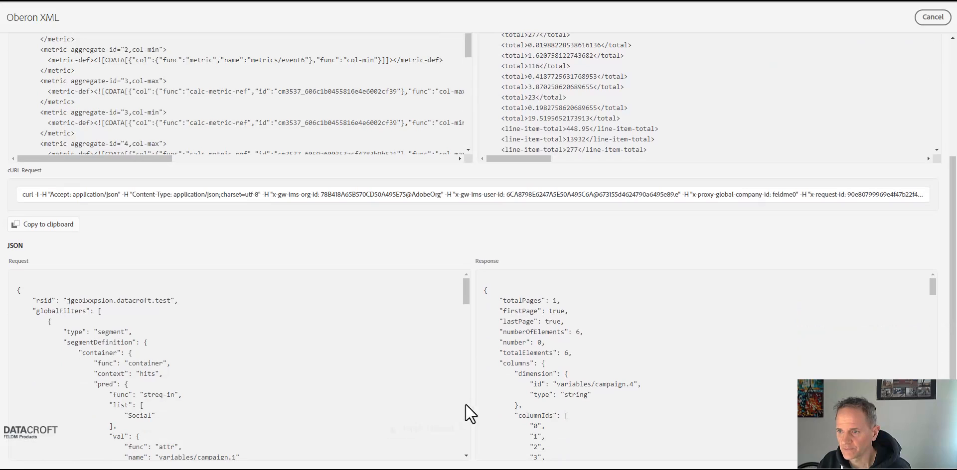
pyautogui.scroll(-3)
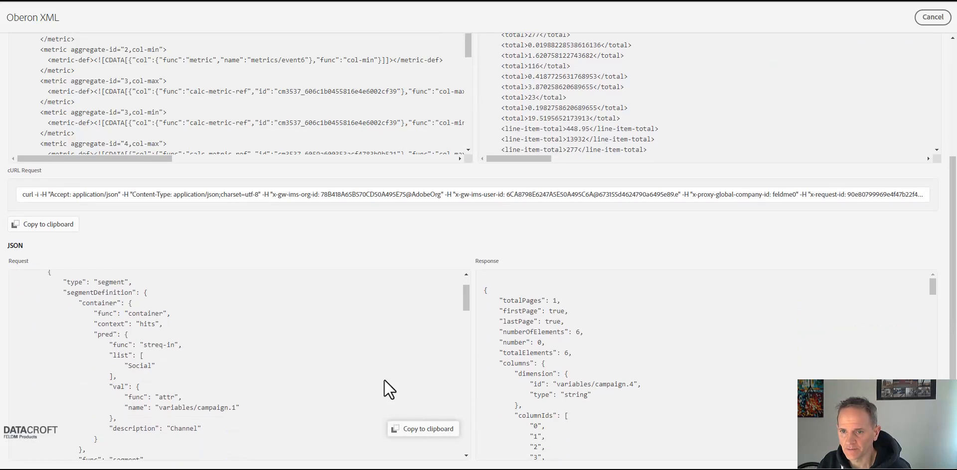
pyautogui.moveTo(423, 439)
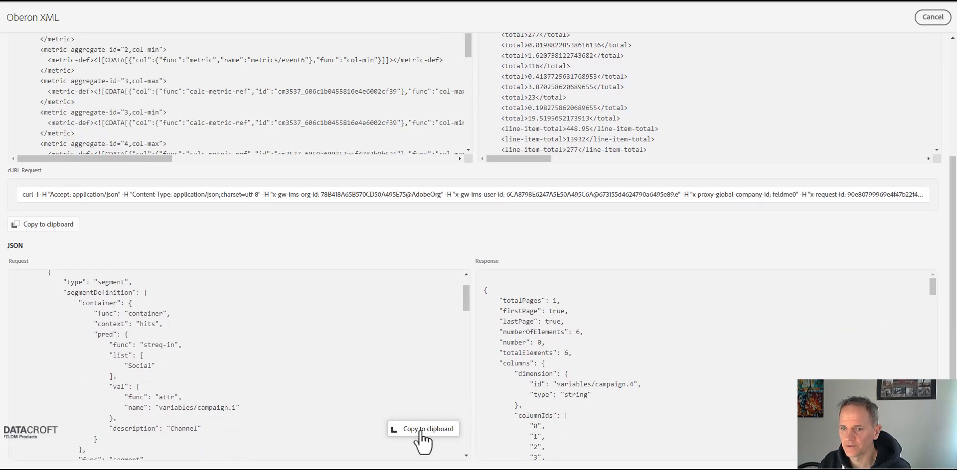
pyautogui.moveTo(479, 281)
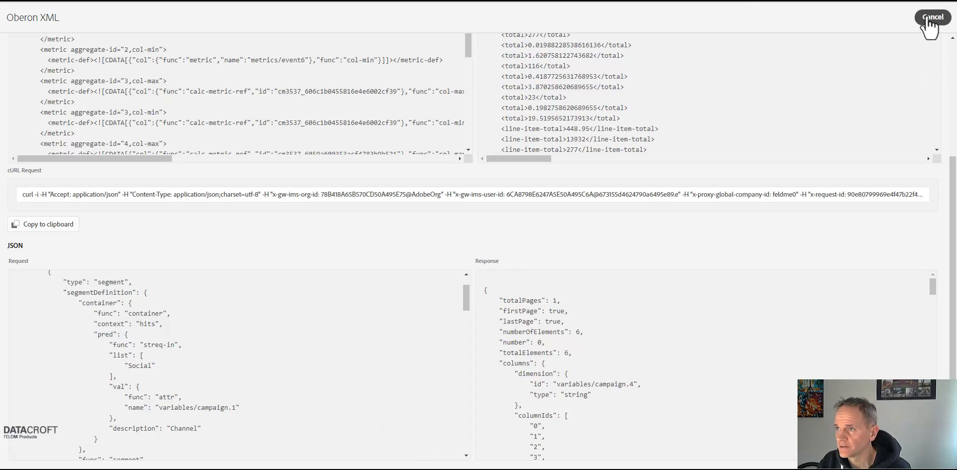
pyautogui.click(933, 17)
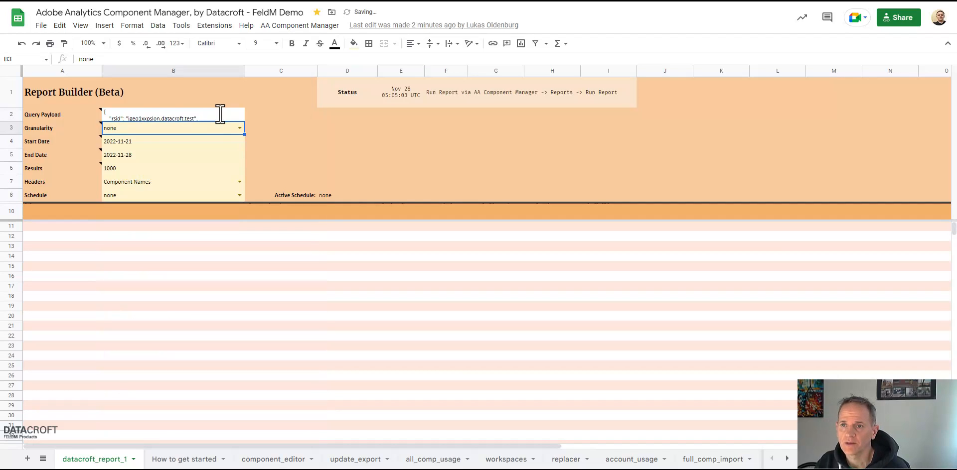
pyautogui.moveTo(125, 145)
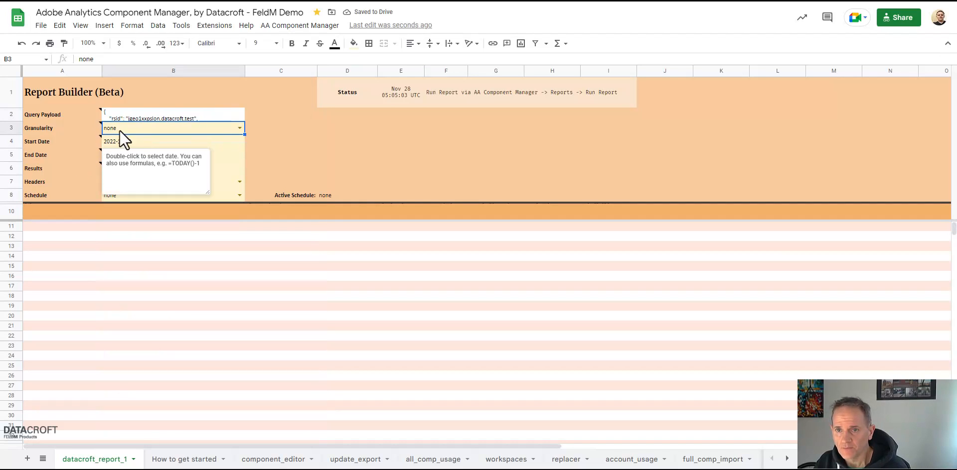
# Step: Review the Start and End Date formulas and set the Schedule to daily
pyautogui.click(38, 141)
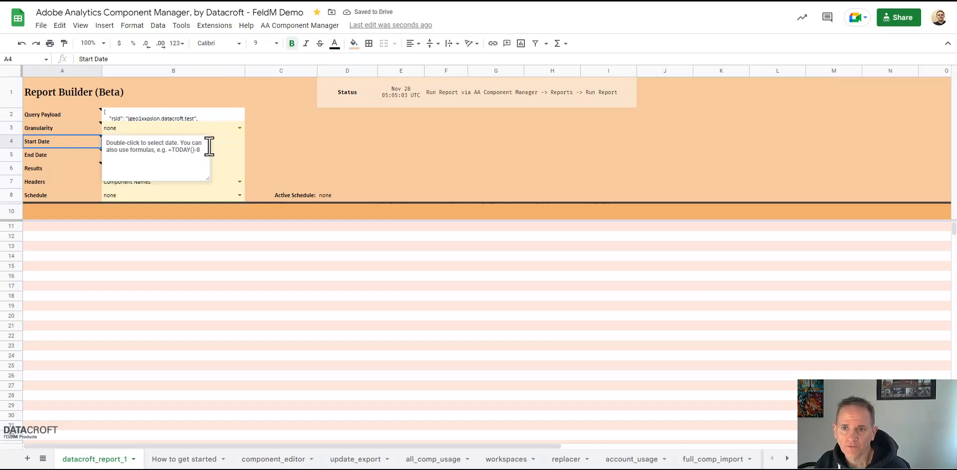
pyautogui.click(149, 154)
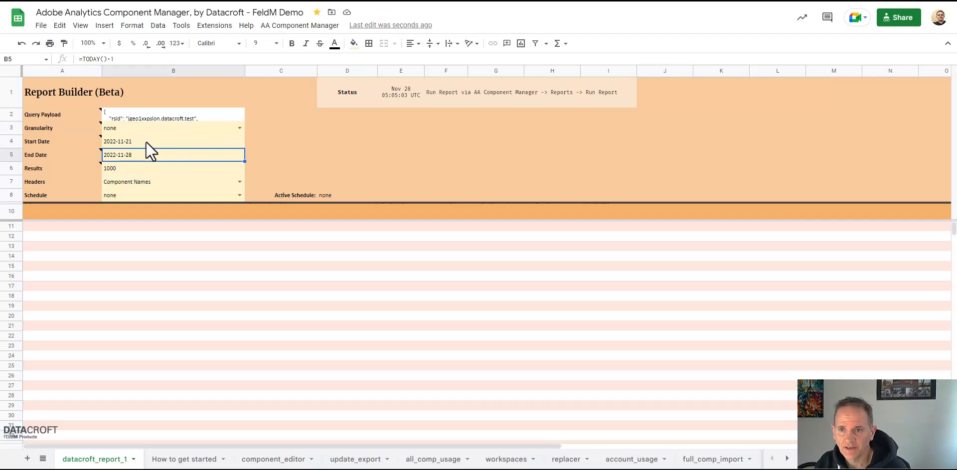
pyautogui.doubleClick(171, 154)
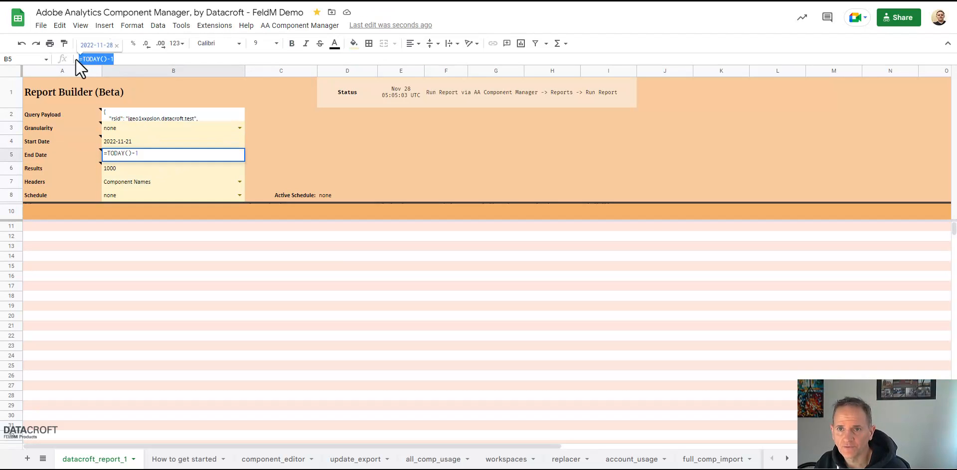
pyautogui.press('Enter')
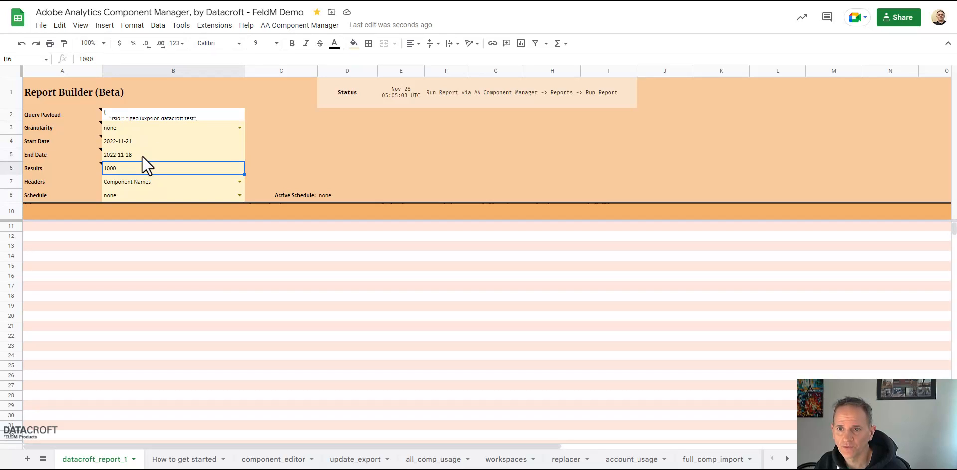
pyautogui.click(172, 141)
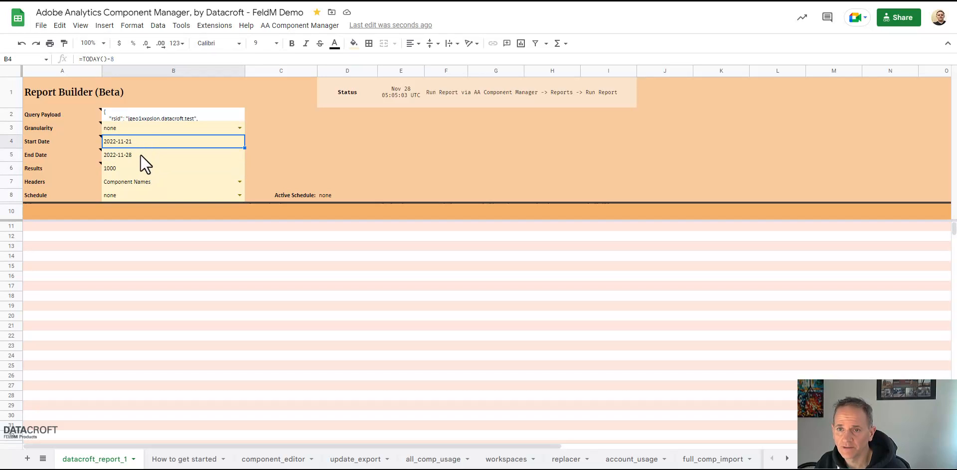
pyautogui.moveTo(138, 201)
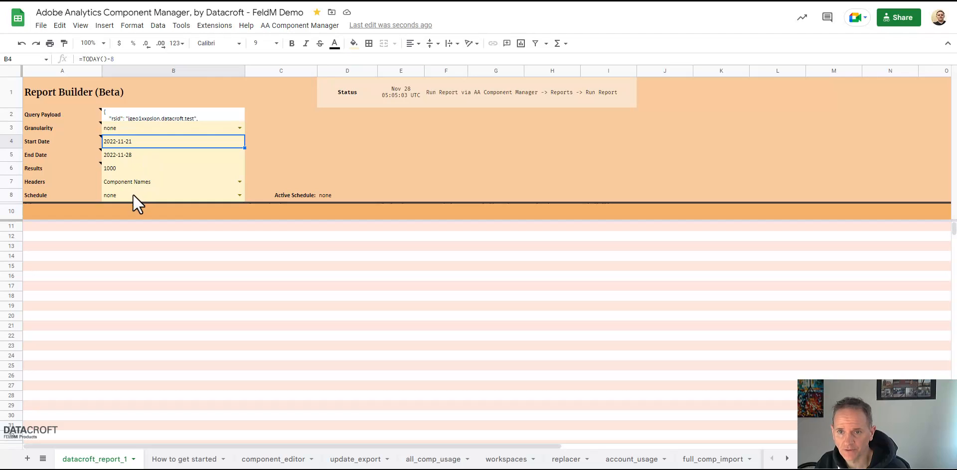
pyautogui.click(172, 195)
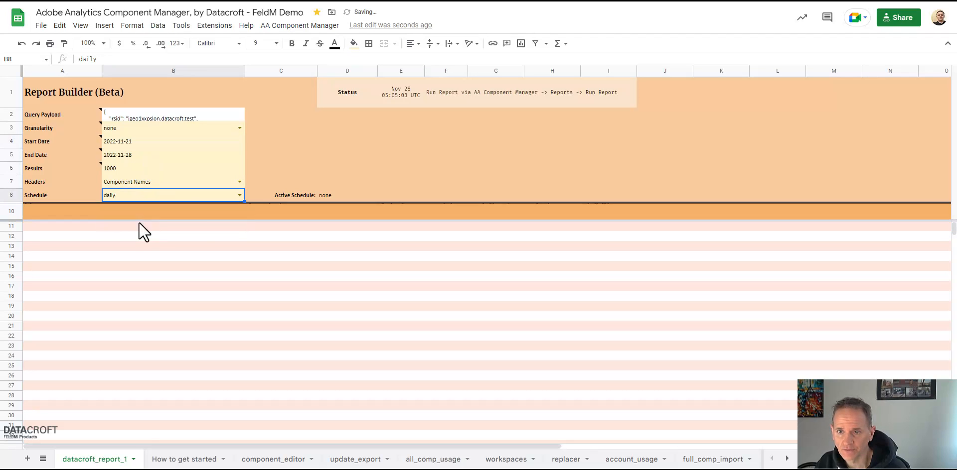
# Step: Check the report commands, recheck the dates and set Results to 1000
pyautogui.click(299, 25)
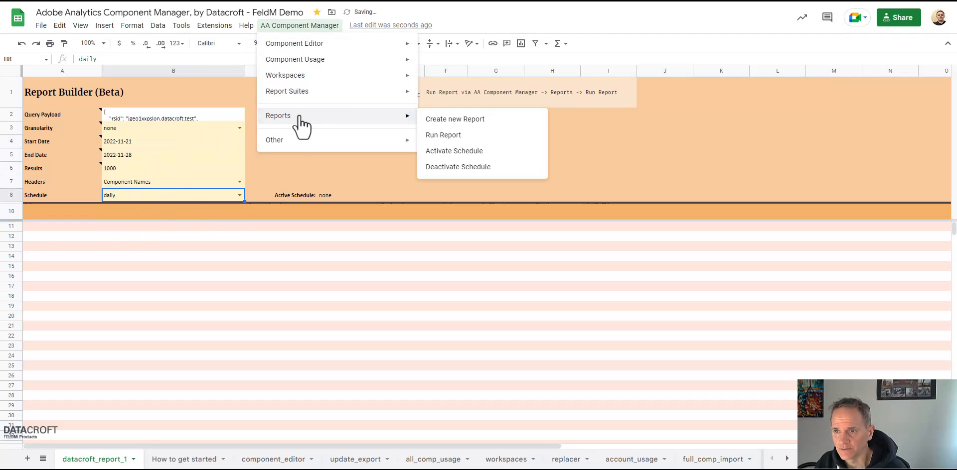
pyautogui.click(442, 135)
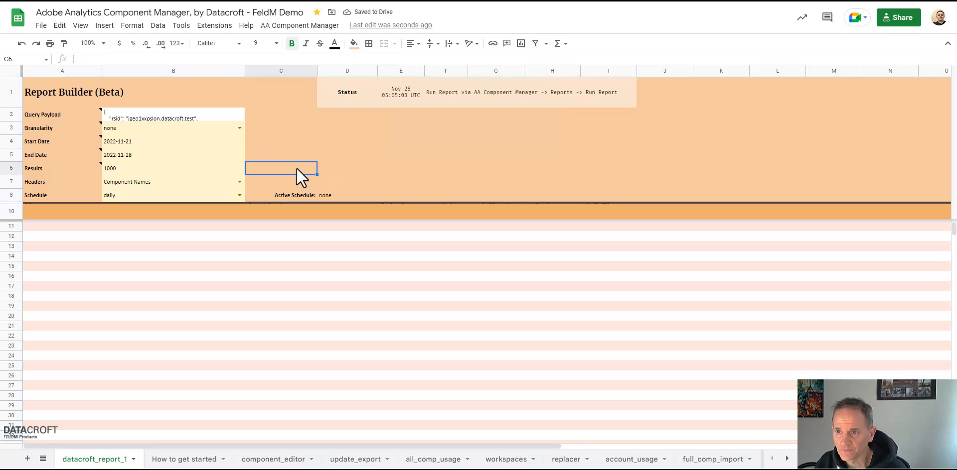
pyautogui.moveTo(162, 151)
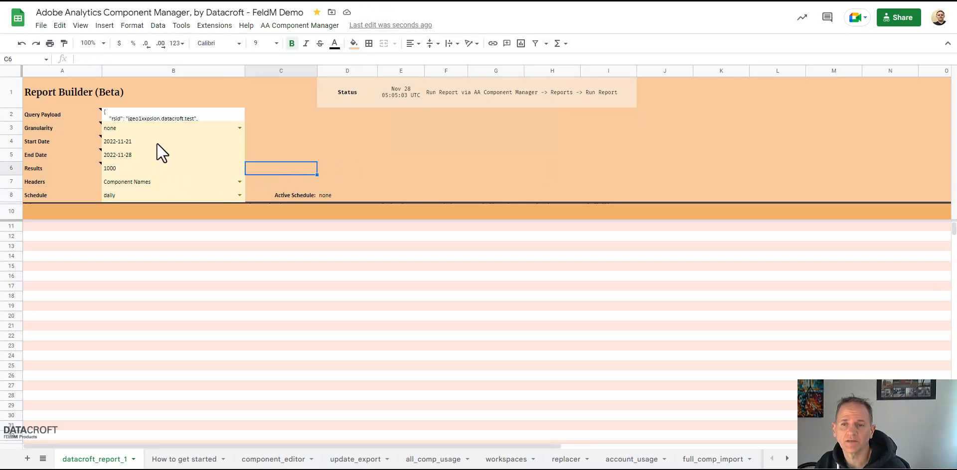
pyautogui.moveTo(203, 150)
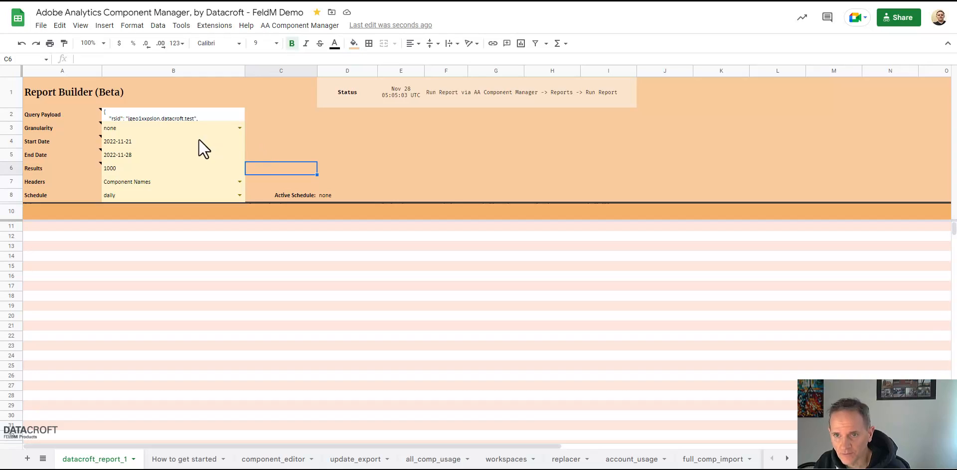
pyautogui.click(172, 141)
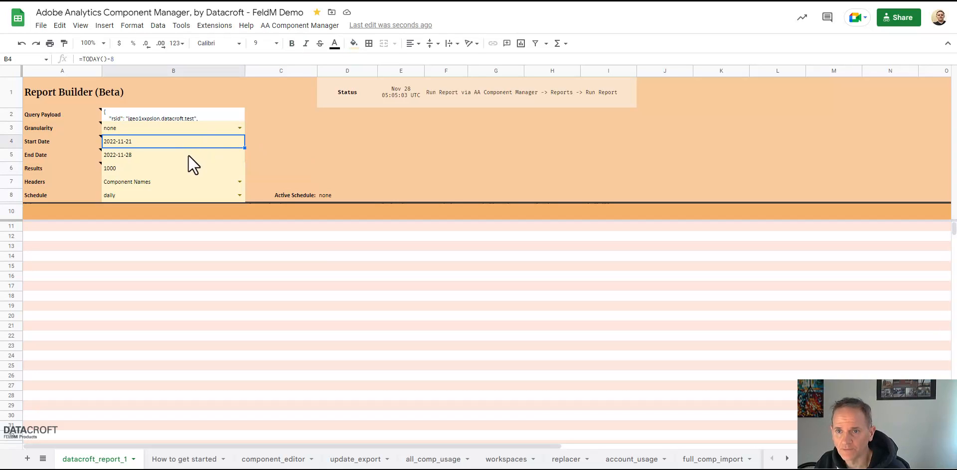
pyautogui.click(149, 169)
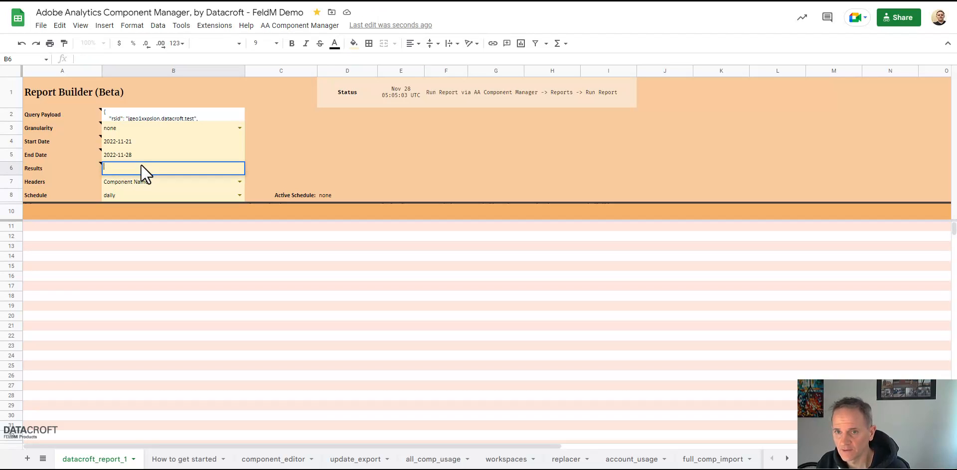
pyautogui.write('1000')
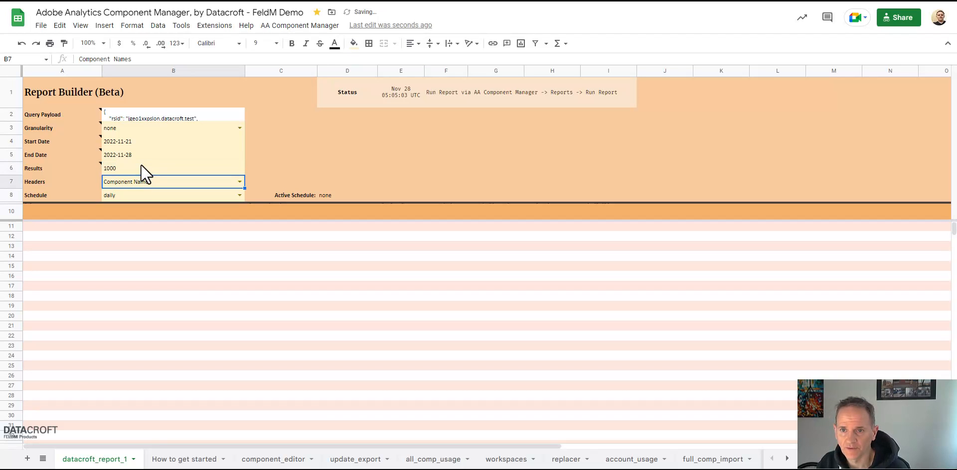
pyautogui.moveTo(145, 171)
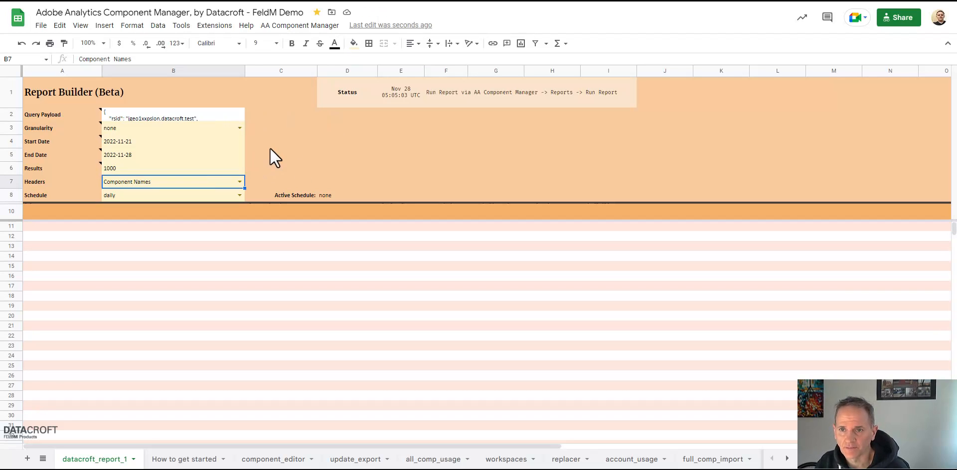
pyautogui.moveTo(144, 150)
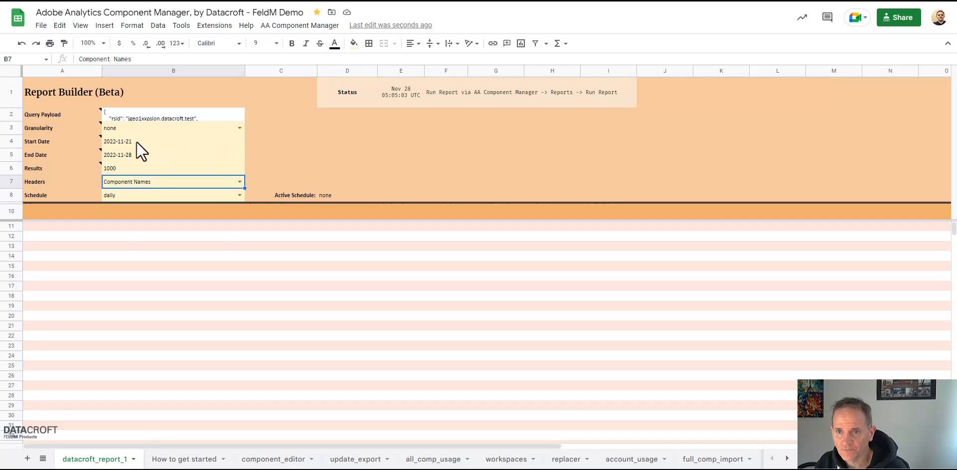
# Step: Set the Start Date and End Date cells to 2021/02/22
pyautogui.click(149, 142)
pyautogui.write('200')
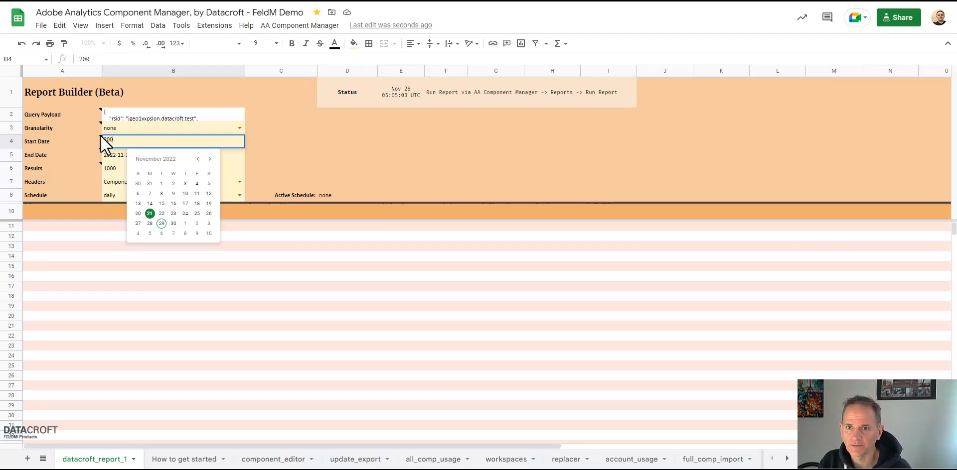
pyautogui.write('2022/11')
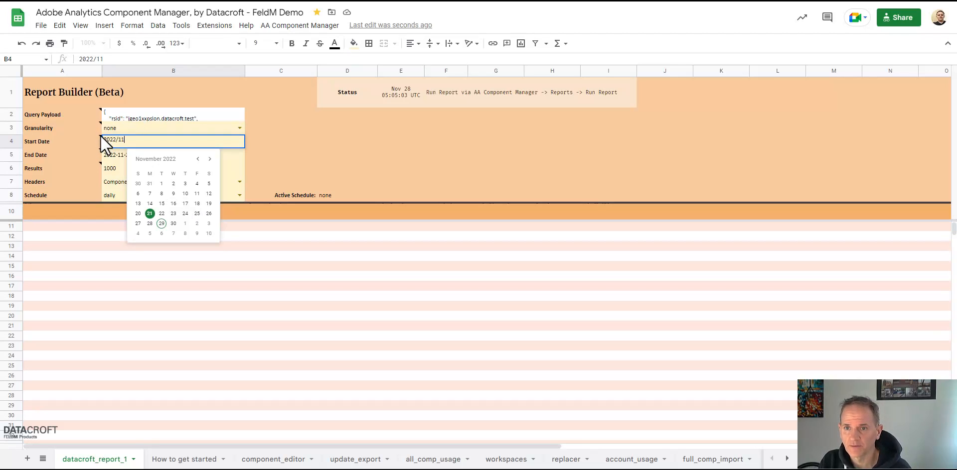
pyautogui.write('2021/')
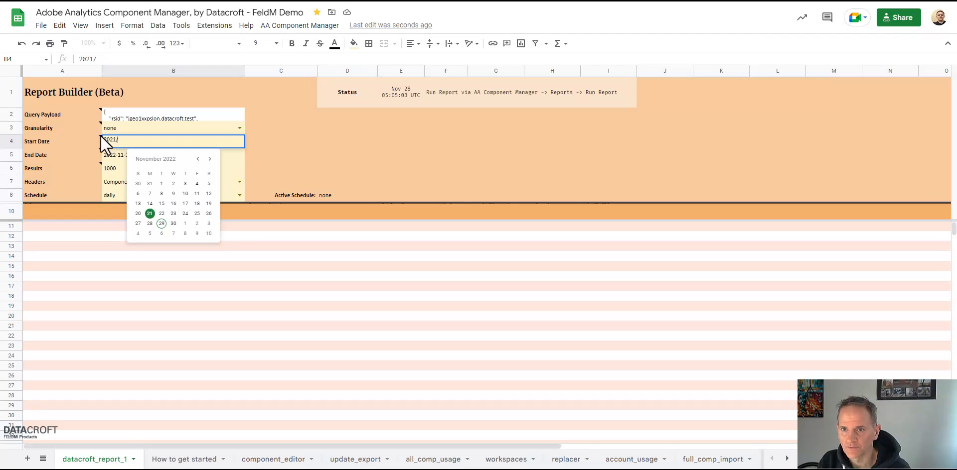
pyautogui.write('02/22')
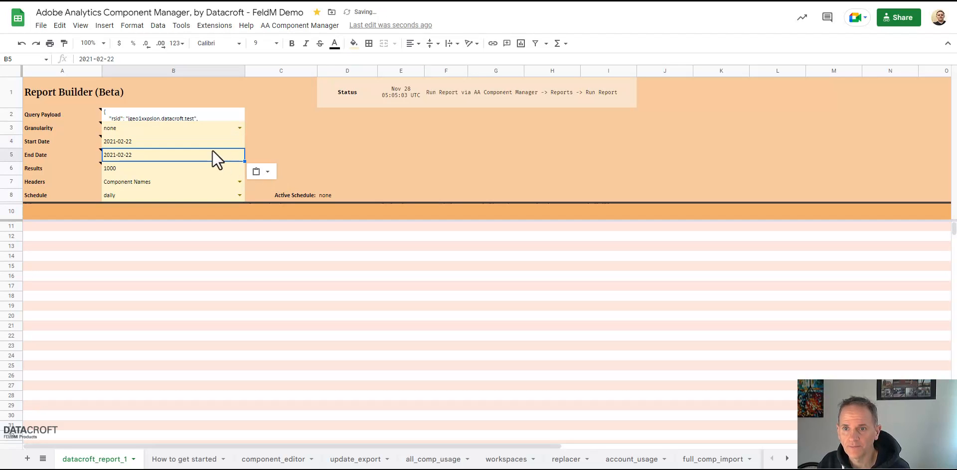
pyautogui.click(281, 155)
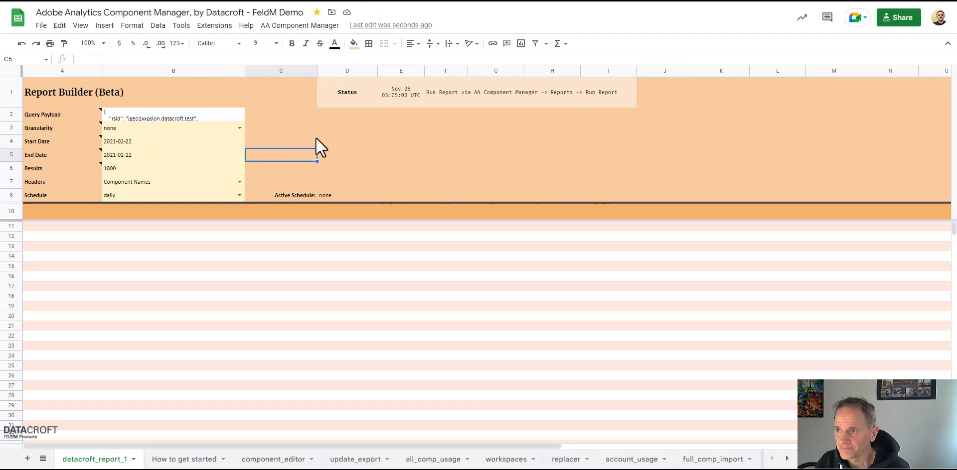
pyautogui.click(300, 25)
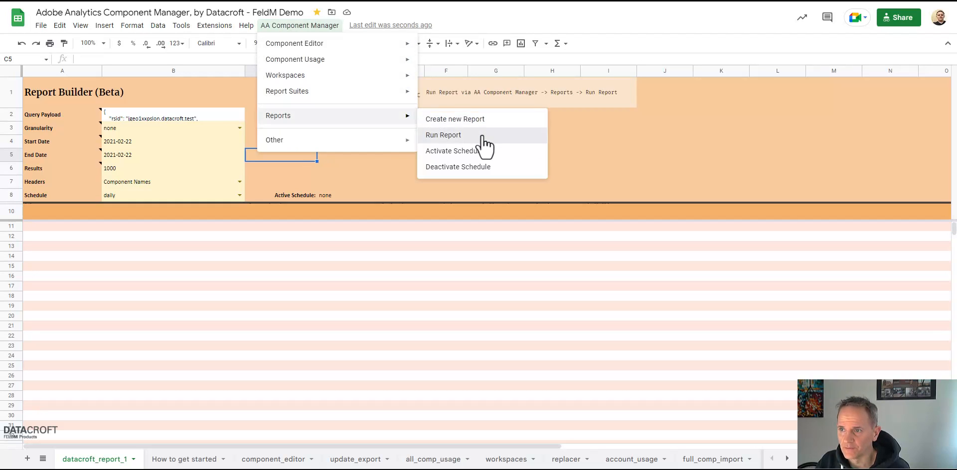
# Step: Run the report on datacroft_report_1 and confirm, filling it with campaign rows
pyautogui.click(443, 135)
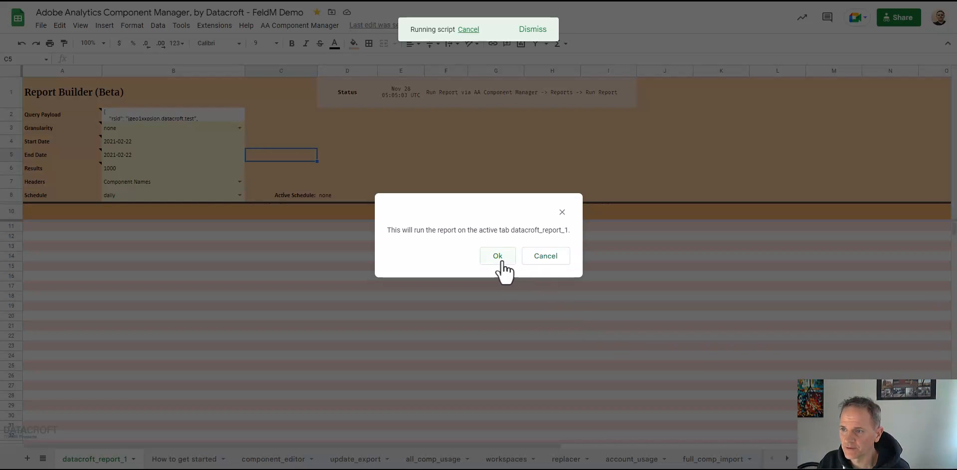
pyautogui.click(497, 256)
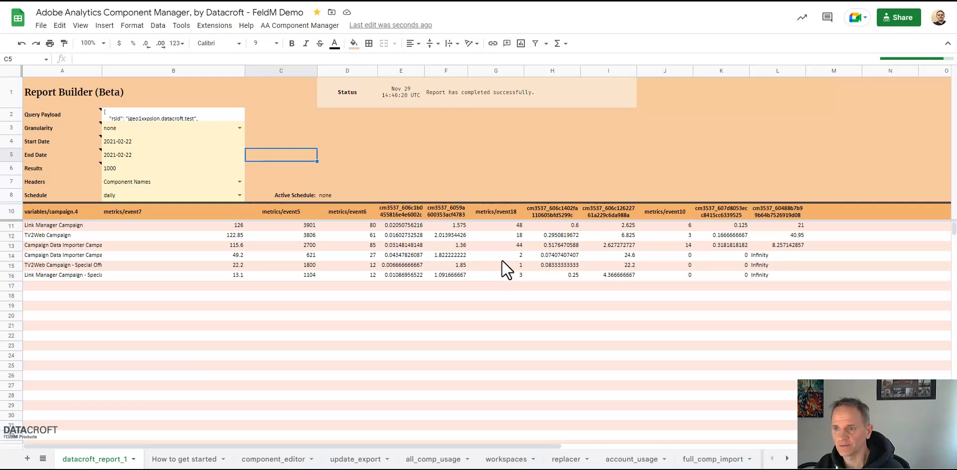
pyautogui.moveTo(690, 262)
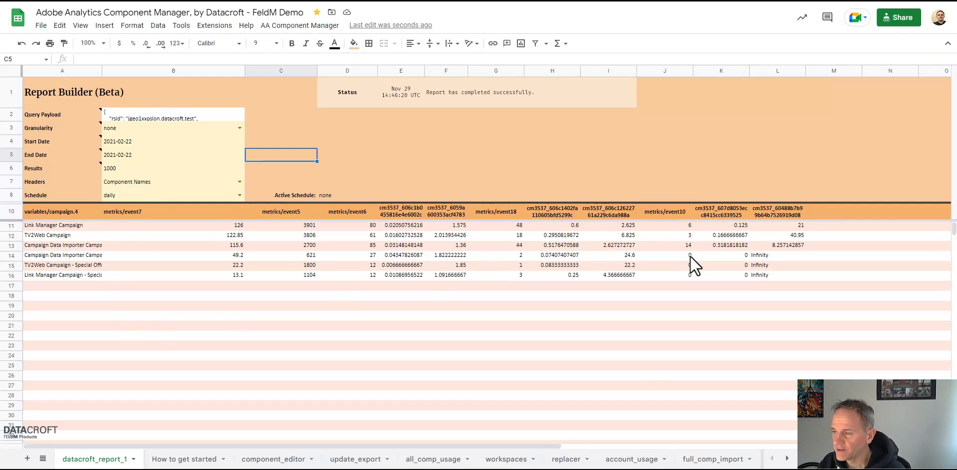
pyautogui.moveTo(686, 267)
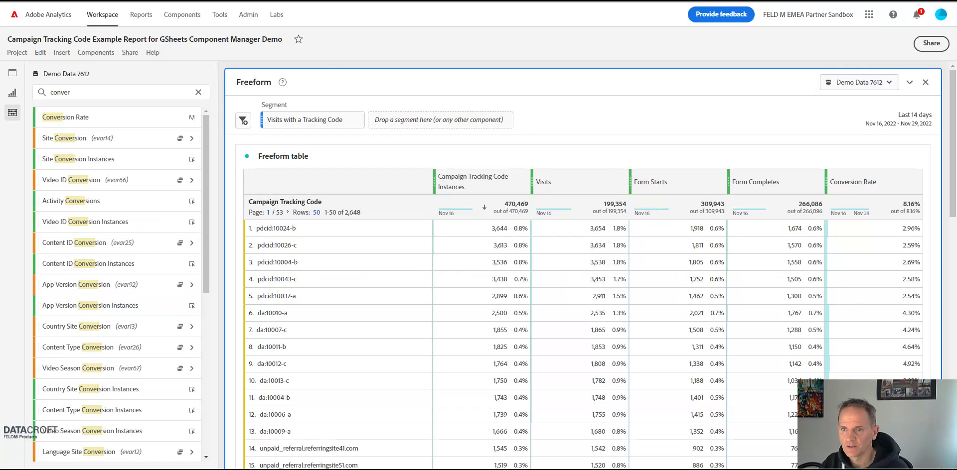
pyautogui.moveTo(384, 171)
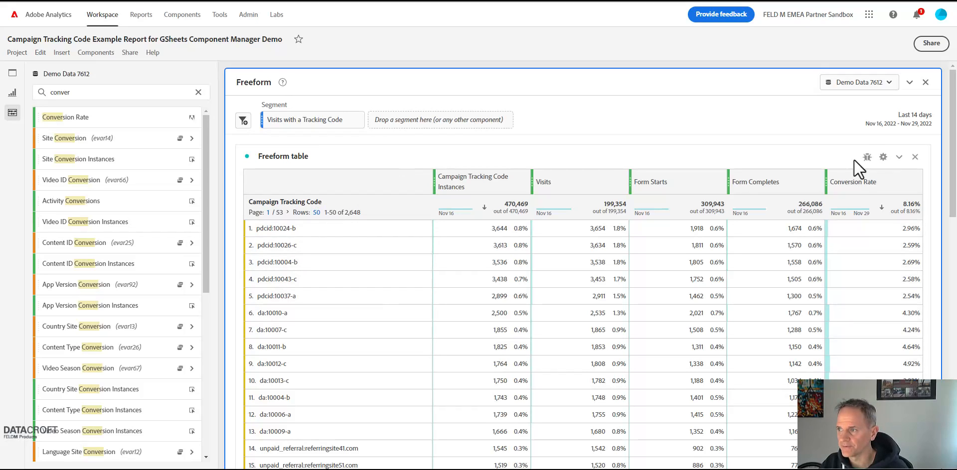
# Step: View the freeform table's latest debug request and reach its JSON request
pyautogui.click(867, 156)
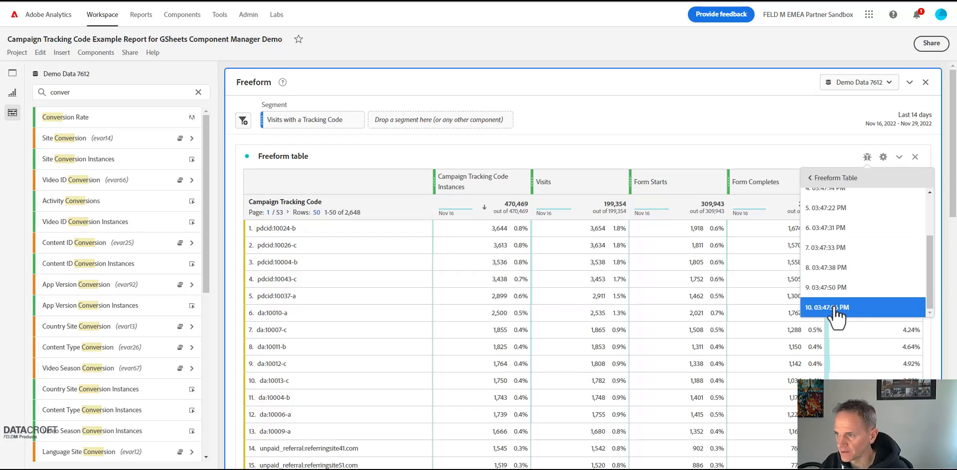
pyautogui.click(835, 307)
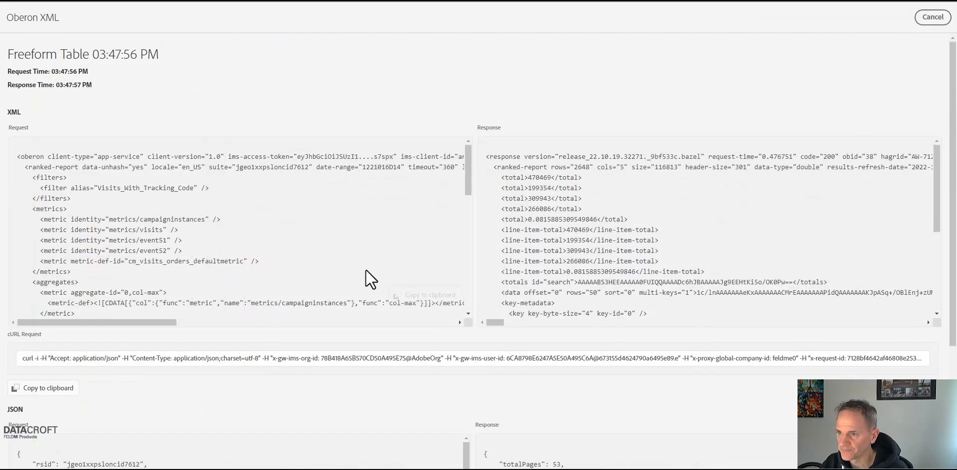
pyautogui.scroll(-3)
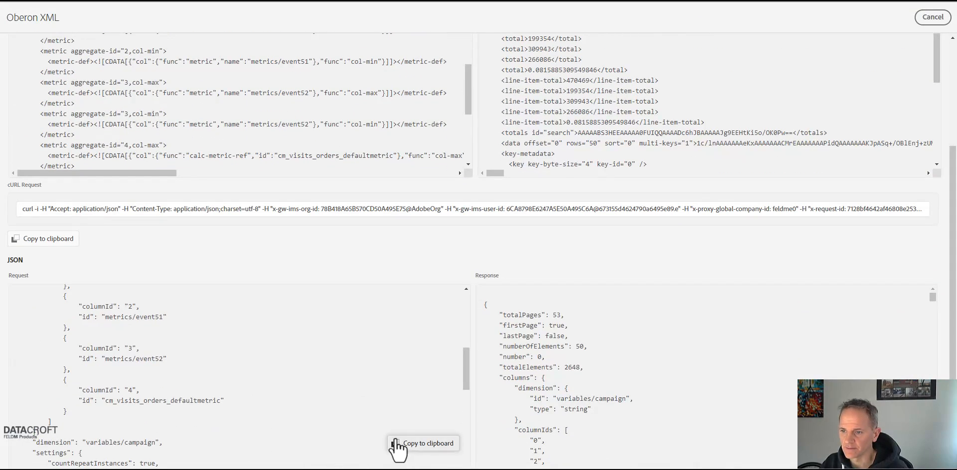
pyautogui.moveTo(919, 39)
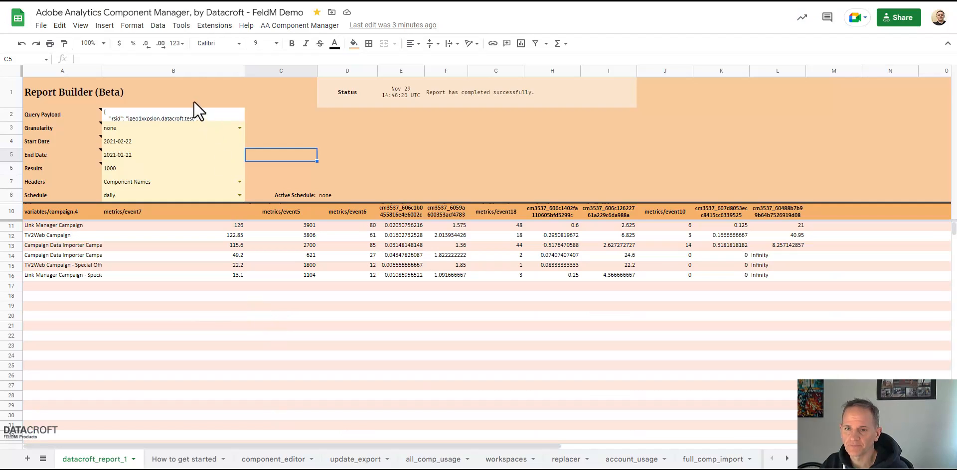
# Step: Create a second report tab named datacroft_report_2 and set its Granularity to daily
pyautogui.click(169, 117)
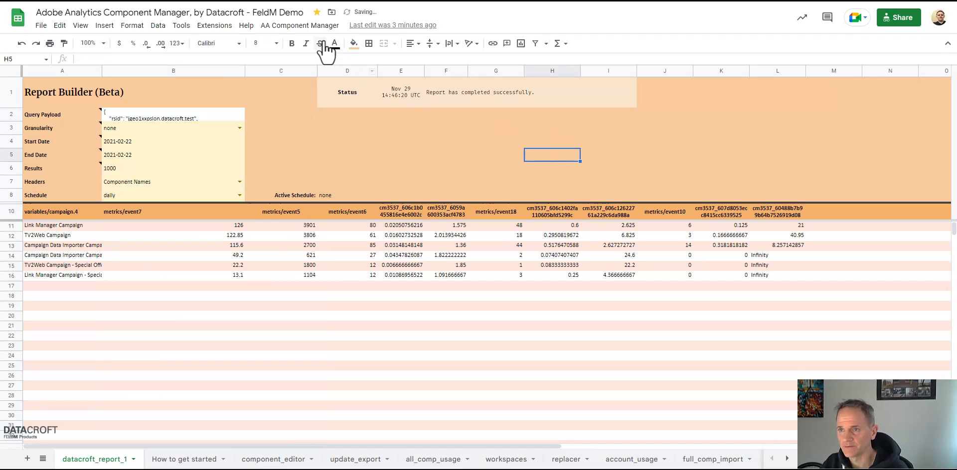
pyautogui.click(299, 25)
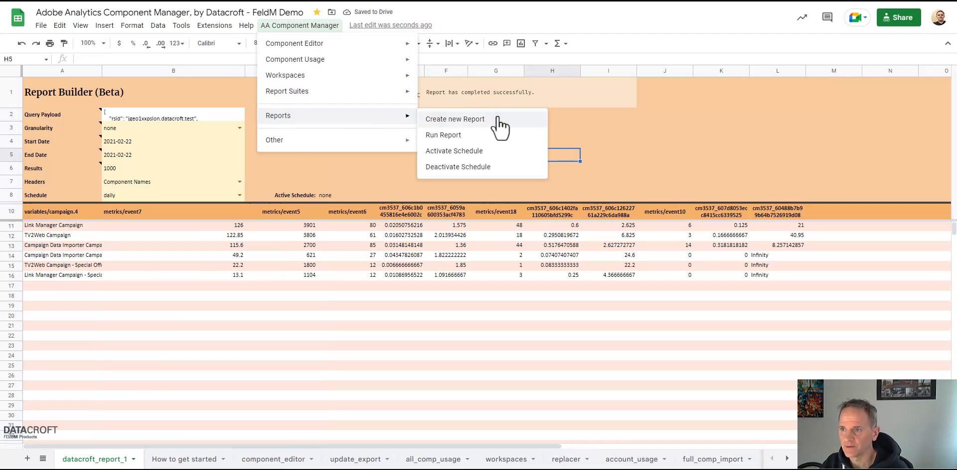
pyautogui.click(454, 118)
pyautogui.write('datacroft_report_2')
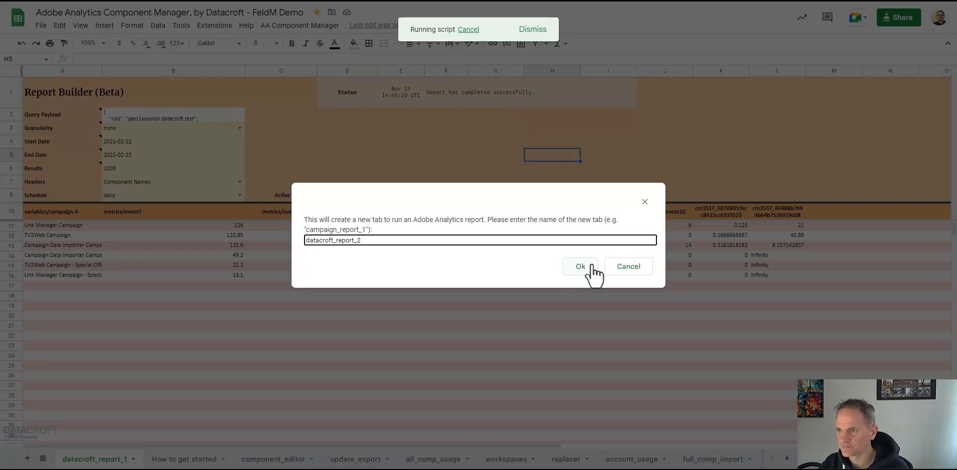
pyautogui.click(580, 266)
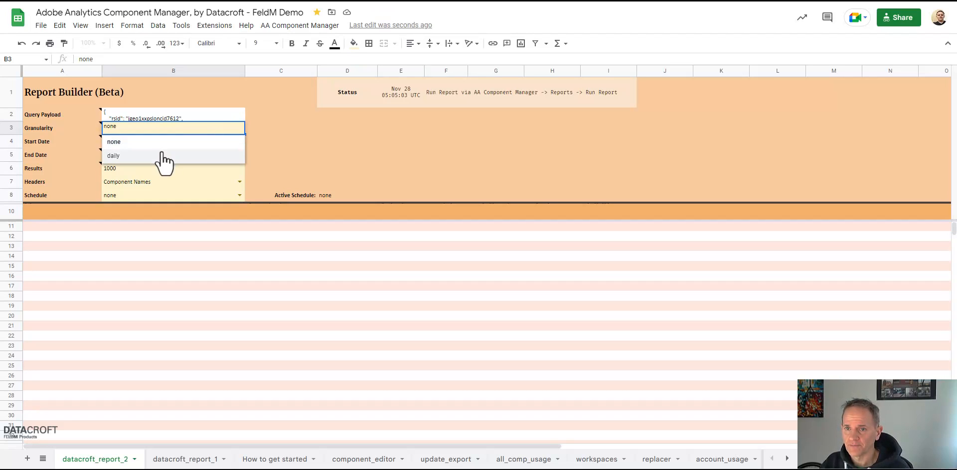
pyautogui.click(114, 155)
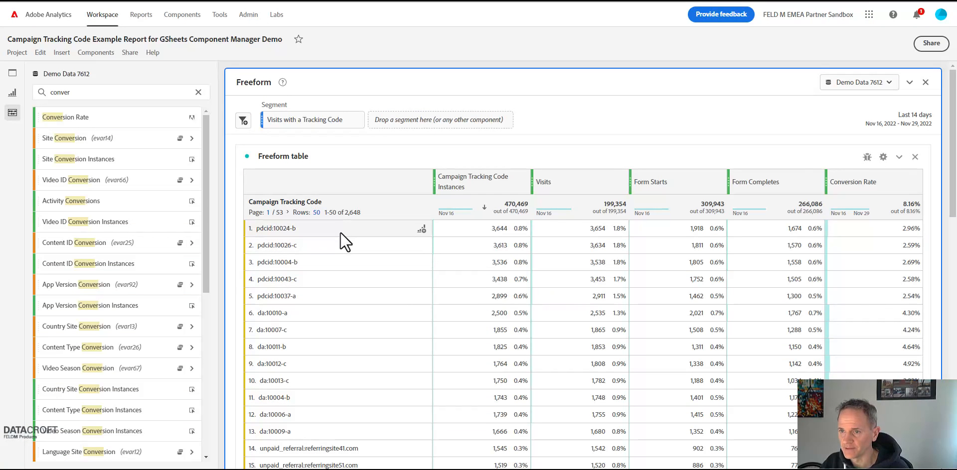
pyautogui.moveTo(203, 239)
pyautogui.write('day')
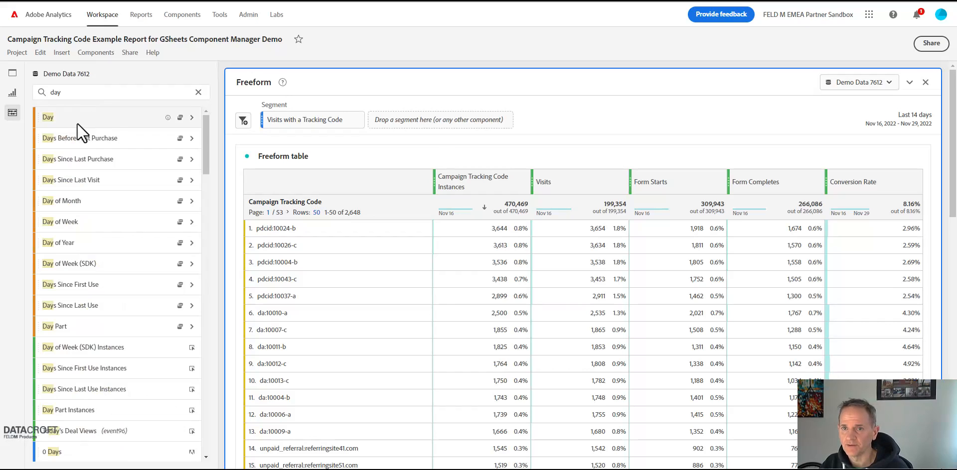
# Step: Drag the Day dimension toward the campaign freeform table and return to datacroft_report_2
pyautogui.moveTo(48, 117); pyautogui.dragTo(445, 253)
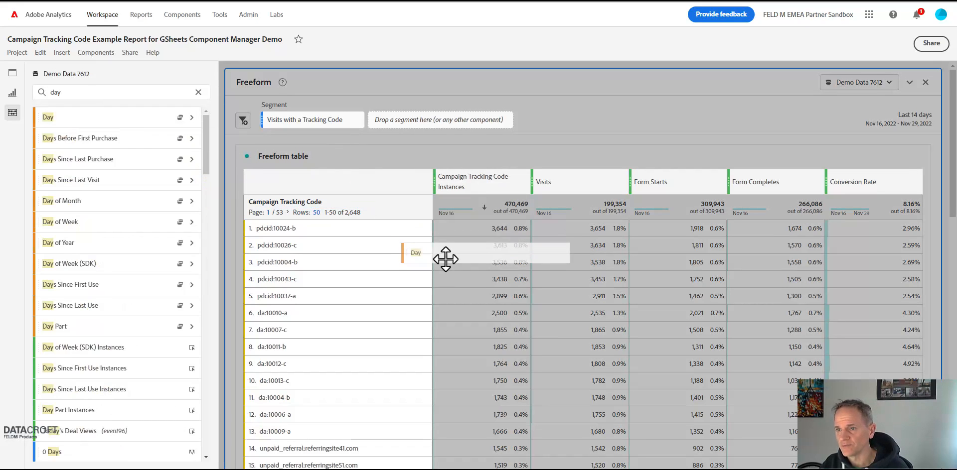
pyautogui.moveTo(445, 259)
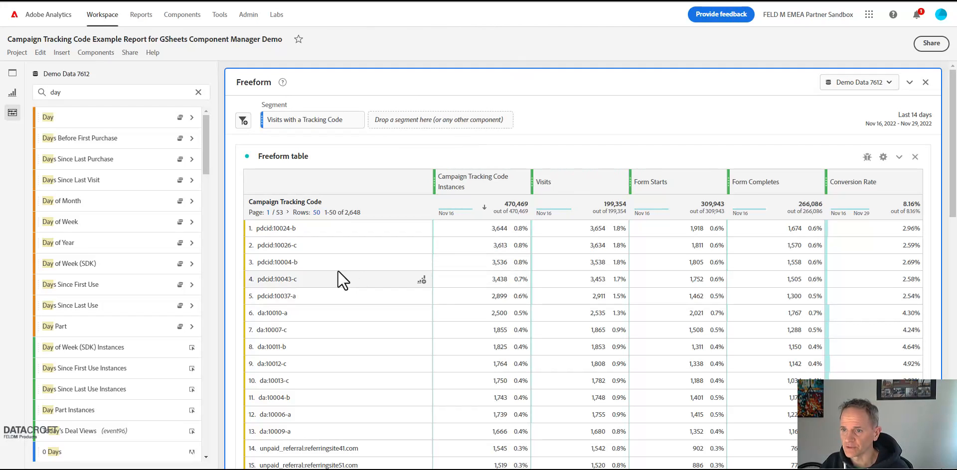
pyautogui.scroll(-3)
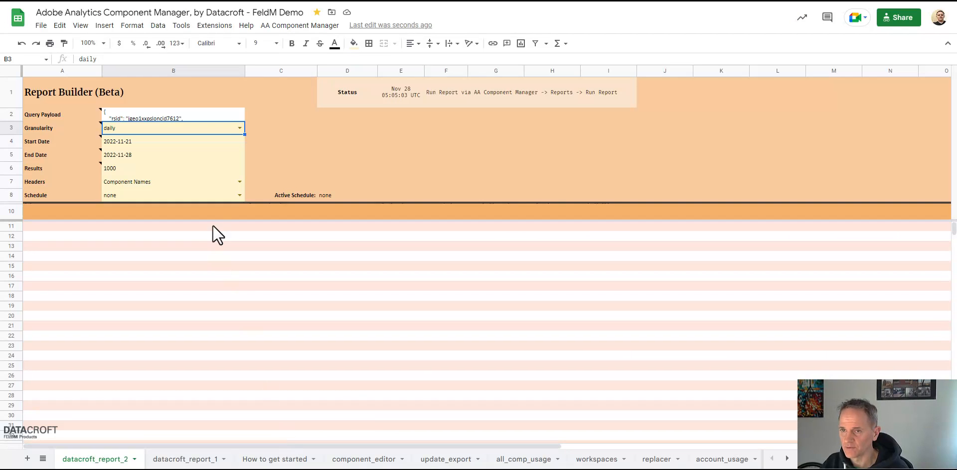
pyautogui.moveTo(209, 239)
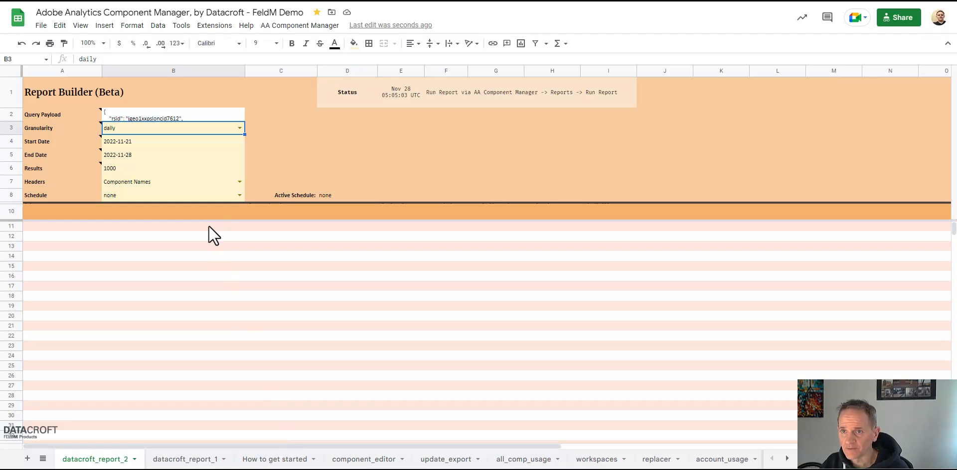
pyautogui.moveTo(128, 144)
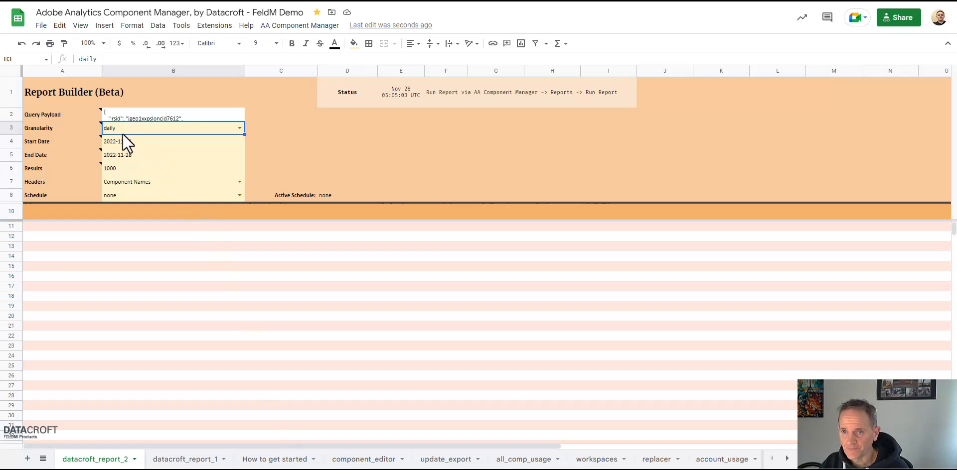
# Step: Check the Start Date and End Date formulas, set Results to 5000 and reveal the Headers choices
pyautogui.click(149, 142)
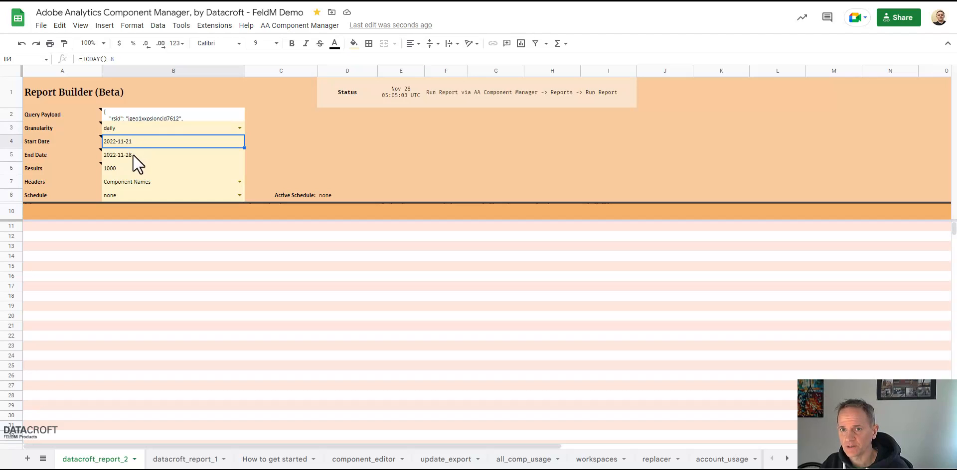
pyautogui.click(150, 154)
pyautogui.write('5000')
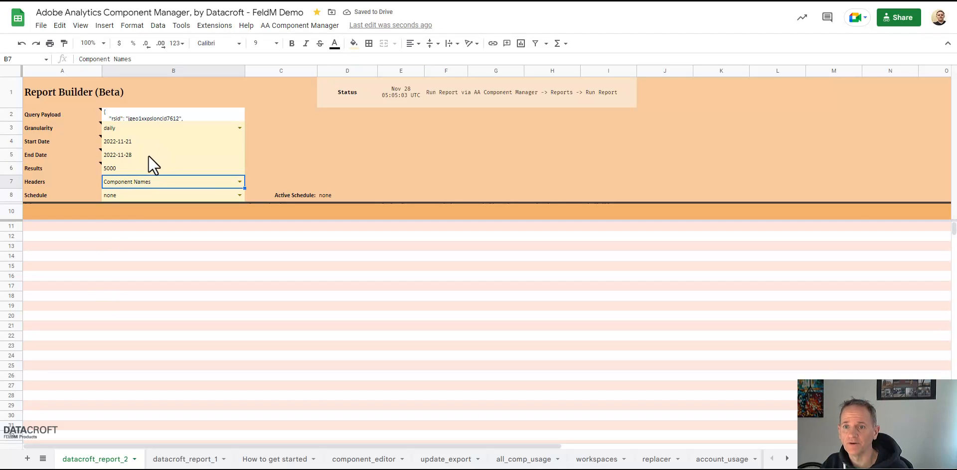
pyautogui.moveTo(185, 175)
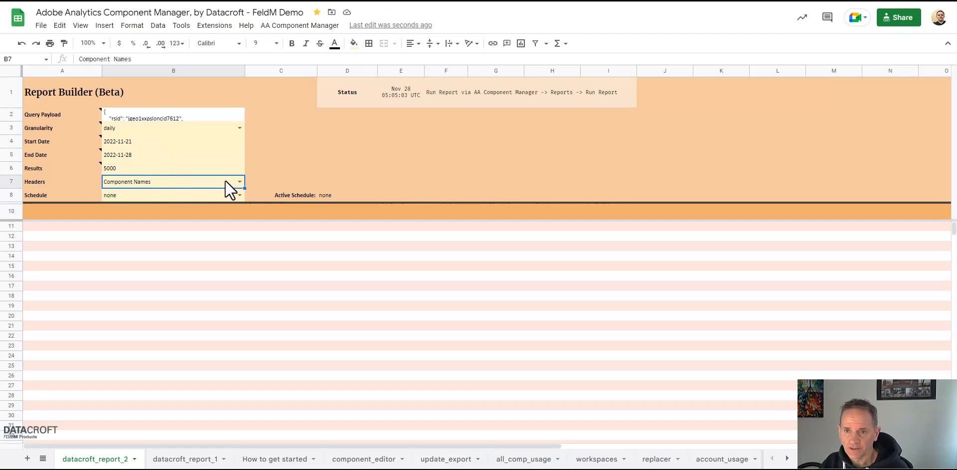
pyautogui.click(239, 181)
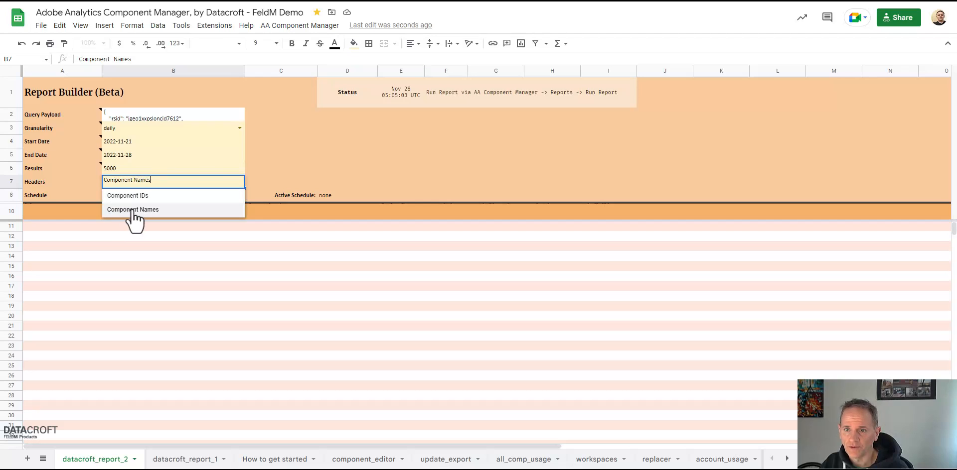
pyautogui.moveTo(404, 159)
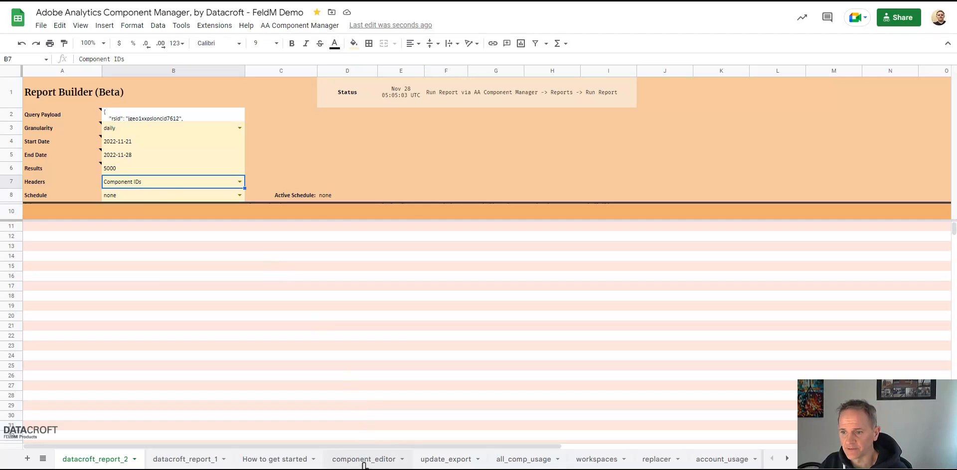
# Step: With headers set to Component IDs, bring up the AA Component Manager report commands
pyautogui.click(299, 25)
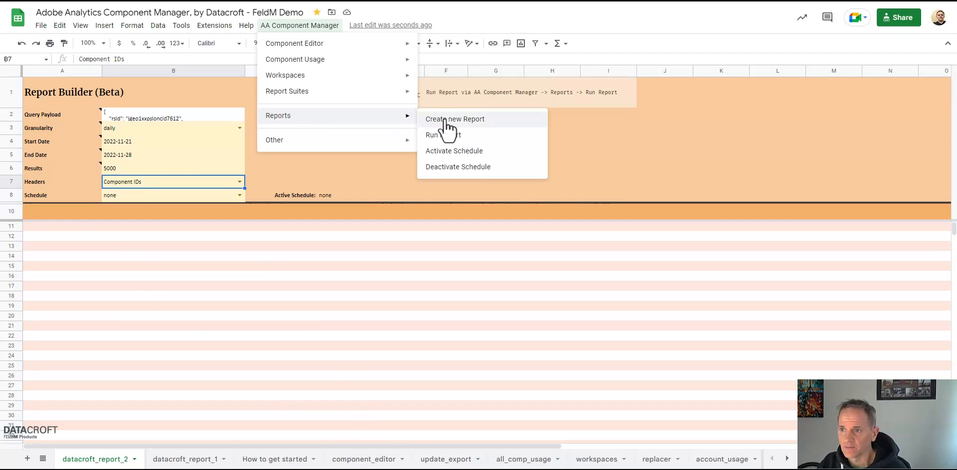
# Step: Run the report on datacroft_report_2 and confirm, filling daily campaign rows for 2022-11-21 to 2022-11-28
pyautogui.click(432, 134)
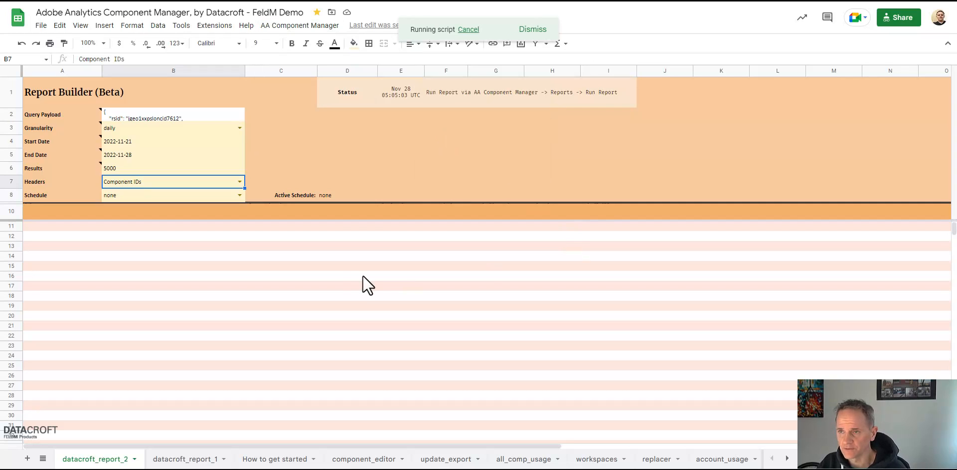
pyautogui.moveTo(461, 324)
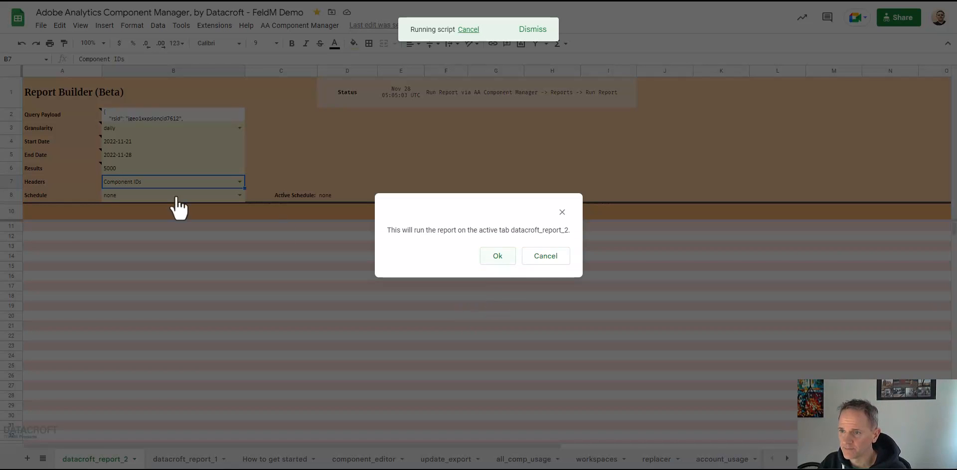
pyautogui.click(497, 256)
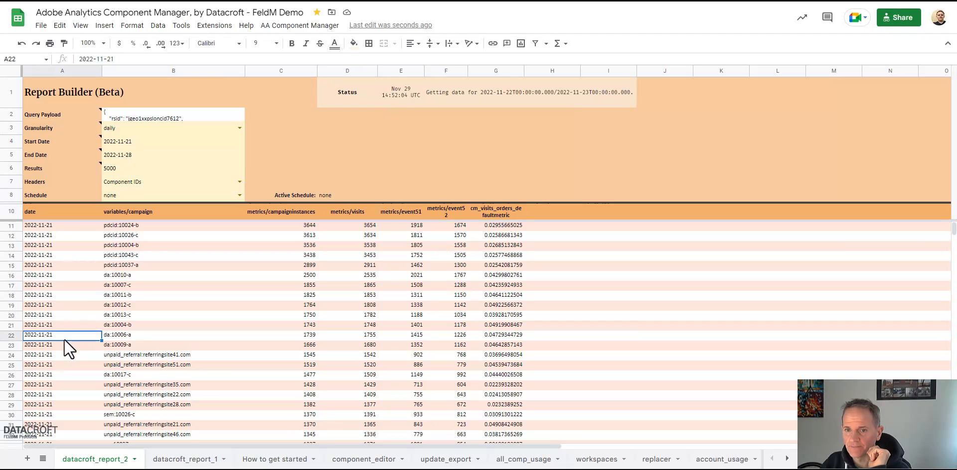
pyautogui.scroll(-3)
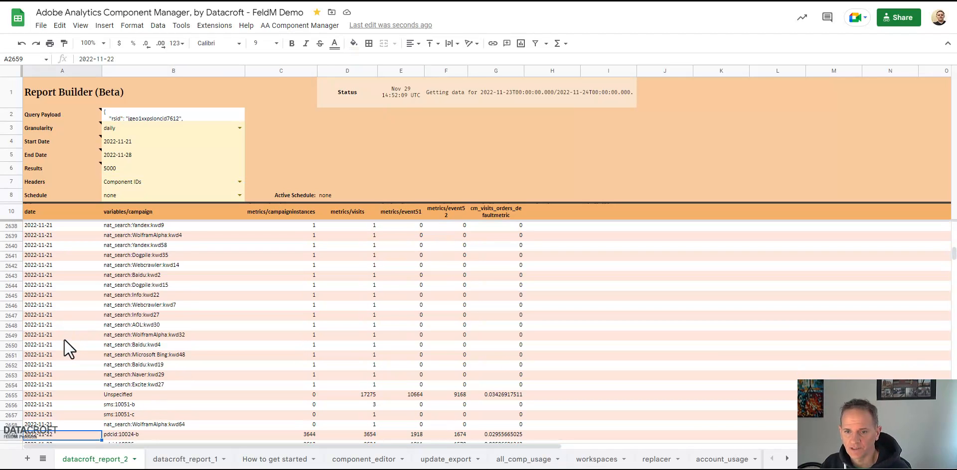
pyautogui.scroll(-3)
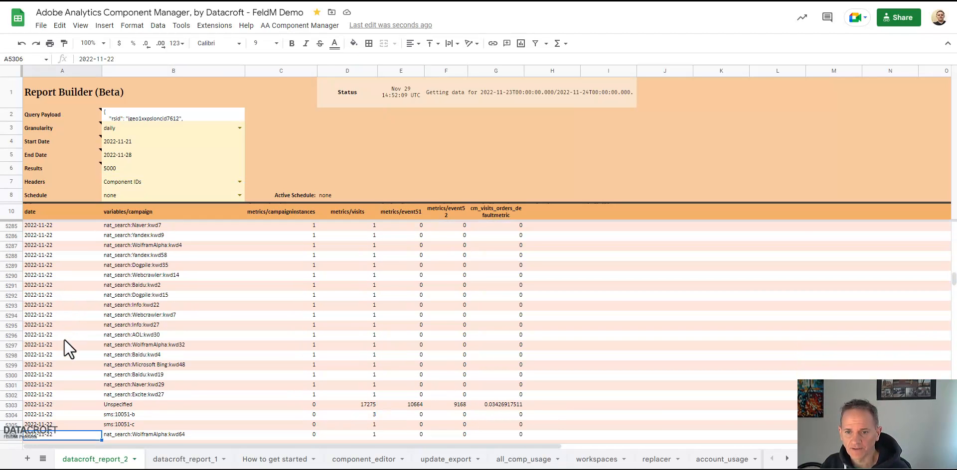
pyautogui.scroll(-3)
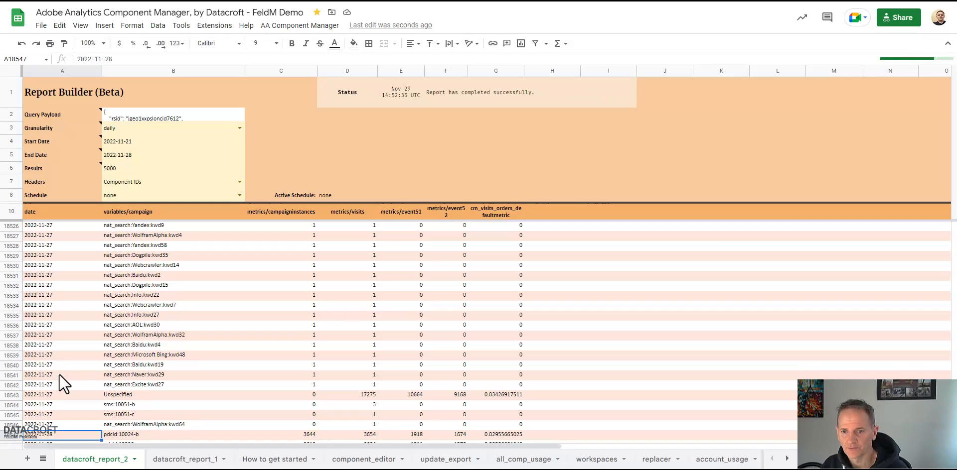
pyautogui.click(48, 425)
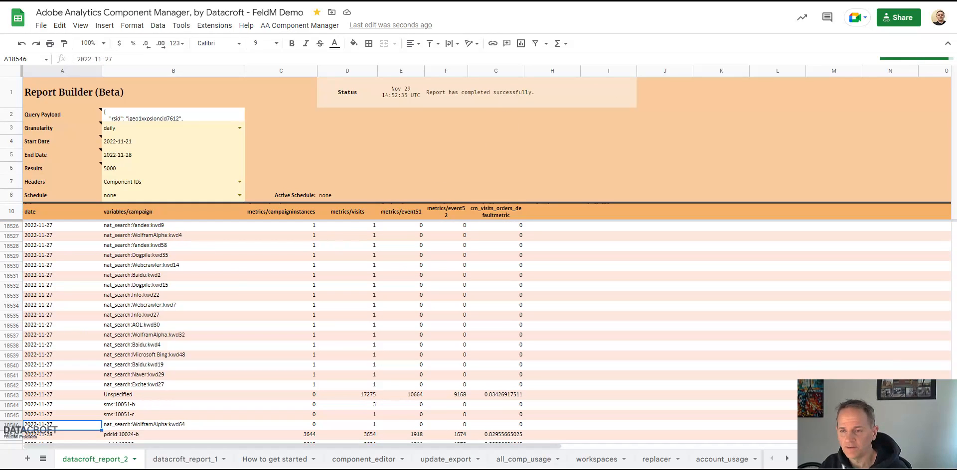
pyautogui.click(50, 275)
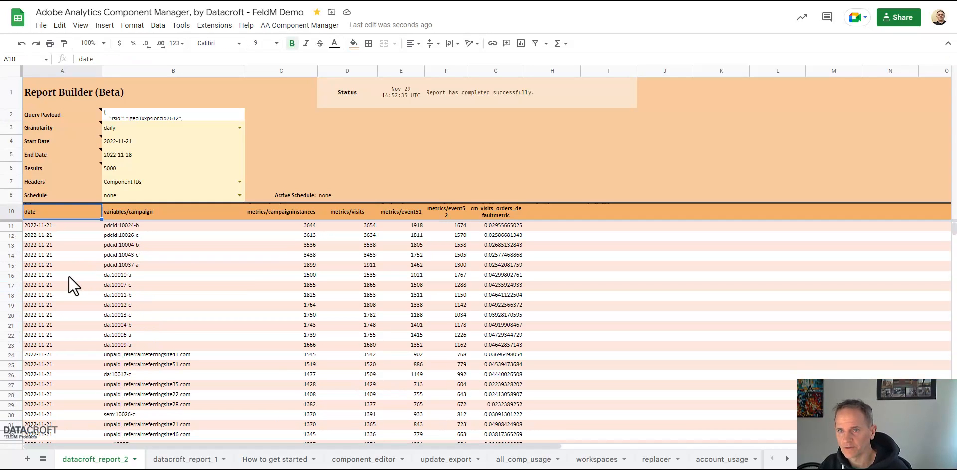
# Step: Set the Schedule to daily and activate it via Reports > Activate Schedule, confirming the schedule ID
pyautogui.click(169, 196)
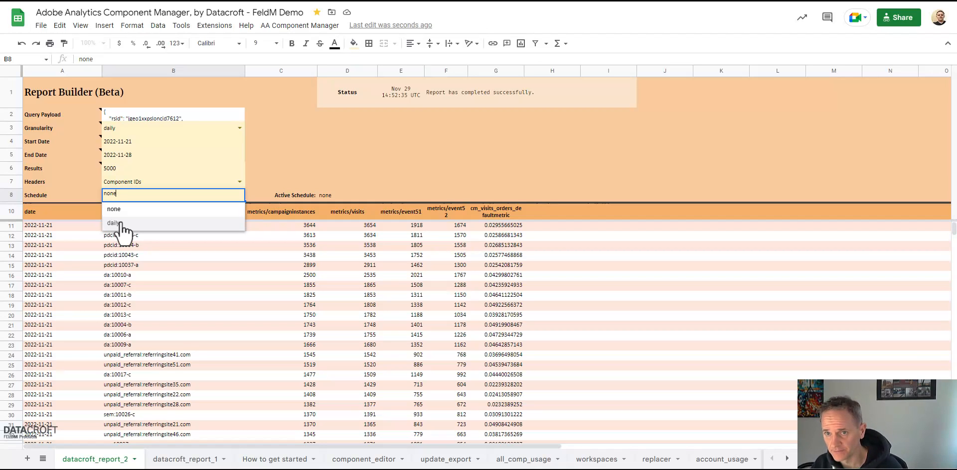
pyautogui.click(114, 223)
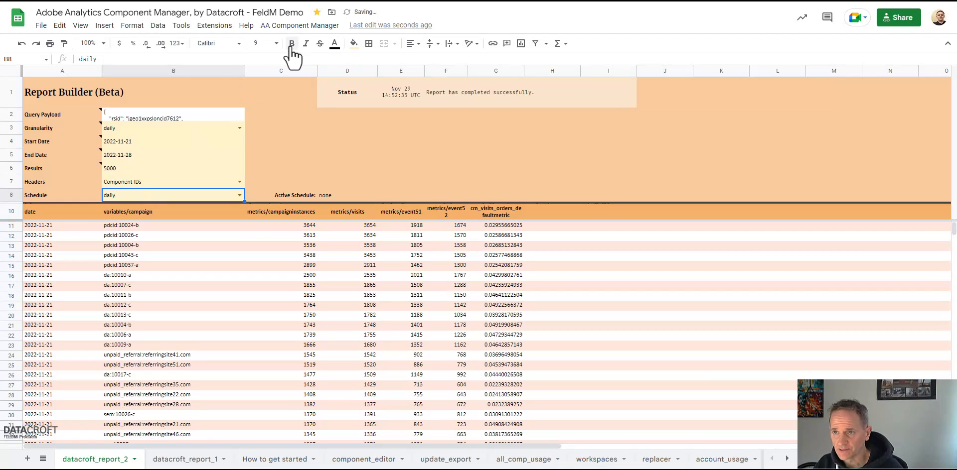
pyautogui.click(299, 25)
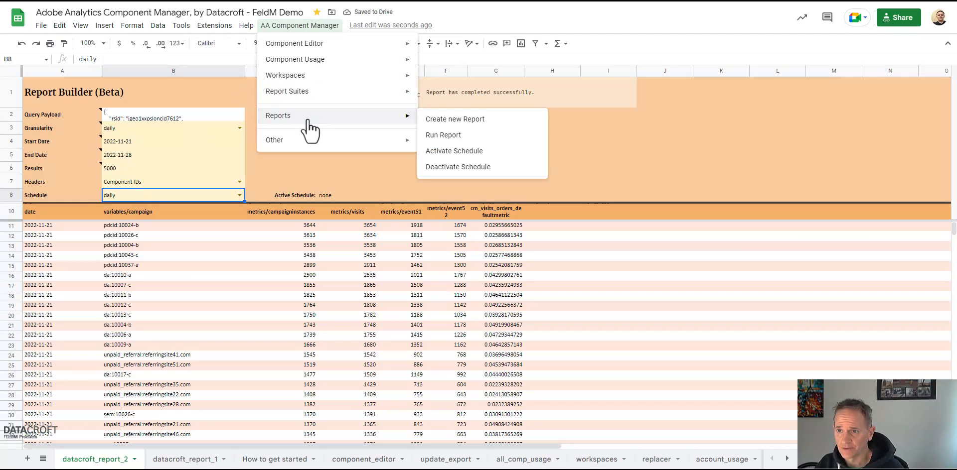
pyautogui.moveTo(474, 157)
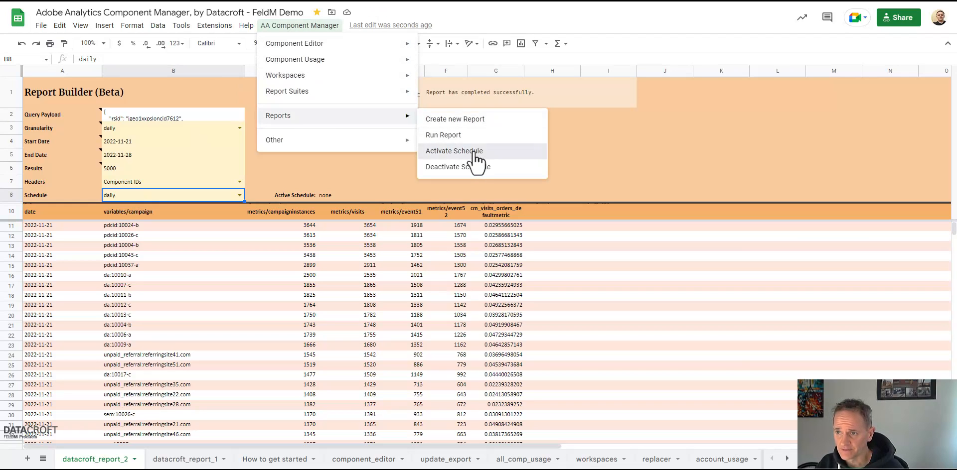
pyautogui.click(454, 151)
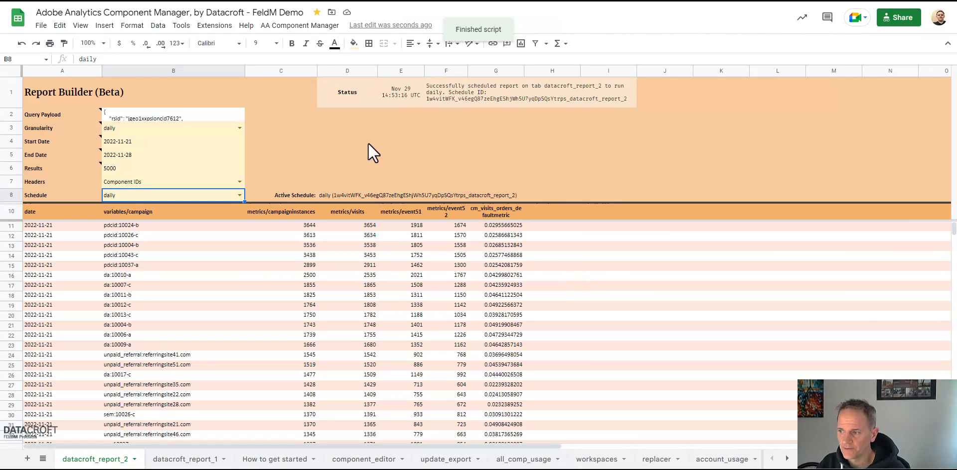
pyautogui.click(500, 91)
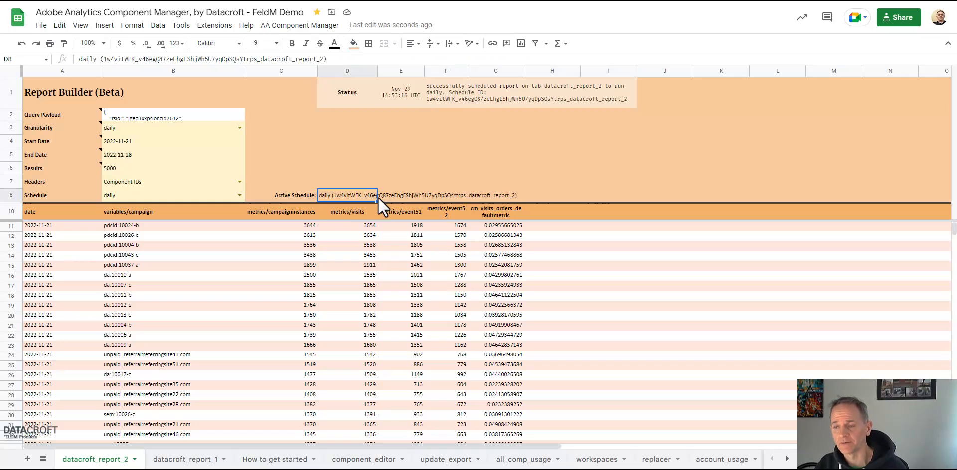
pyautogui.moveTo(295, 27)
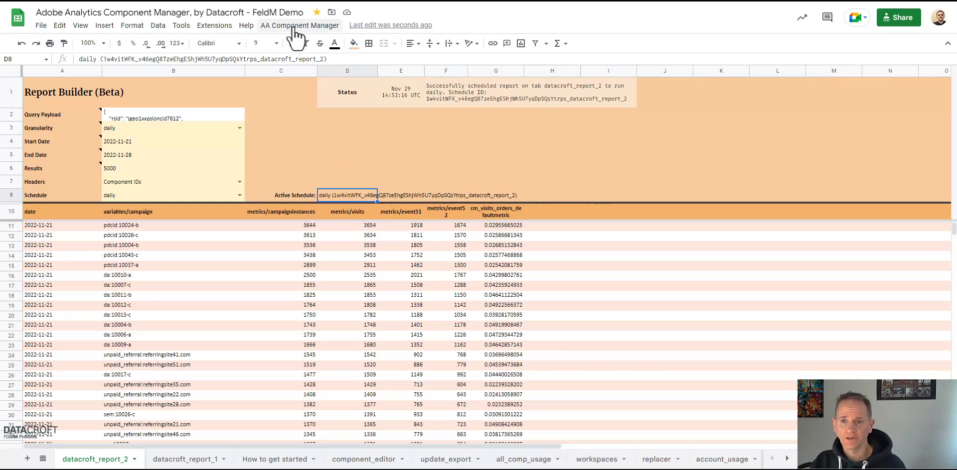
# Step: Bring up the AA Component Manager report commands showing Deactivate Schedule, leaving the schedule active
pyautogui.click(299, 25)
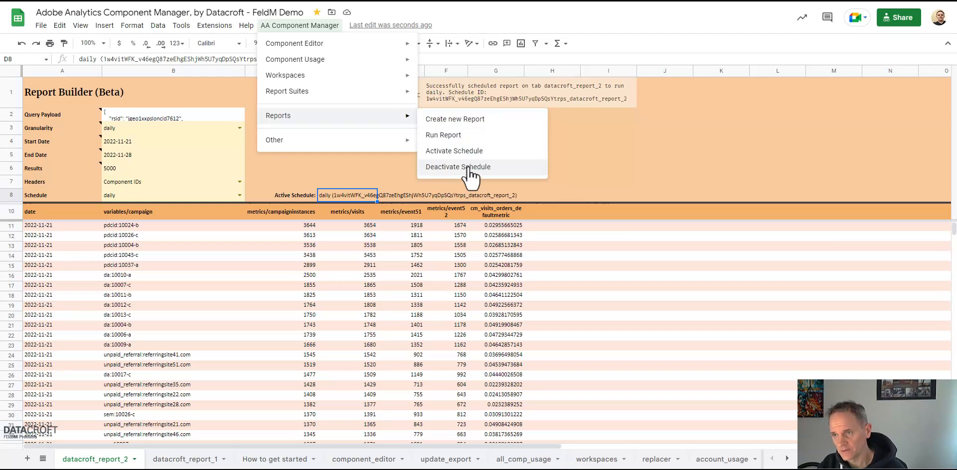
pyautogui.moveTo(317, 191)
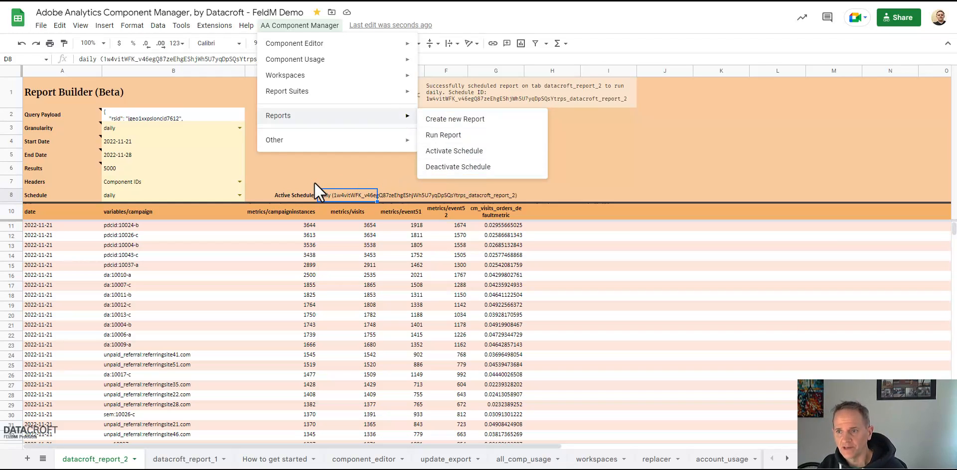